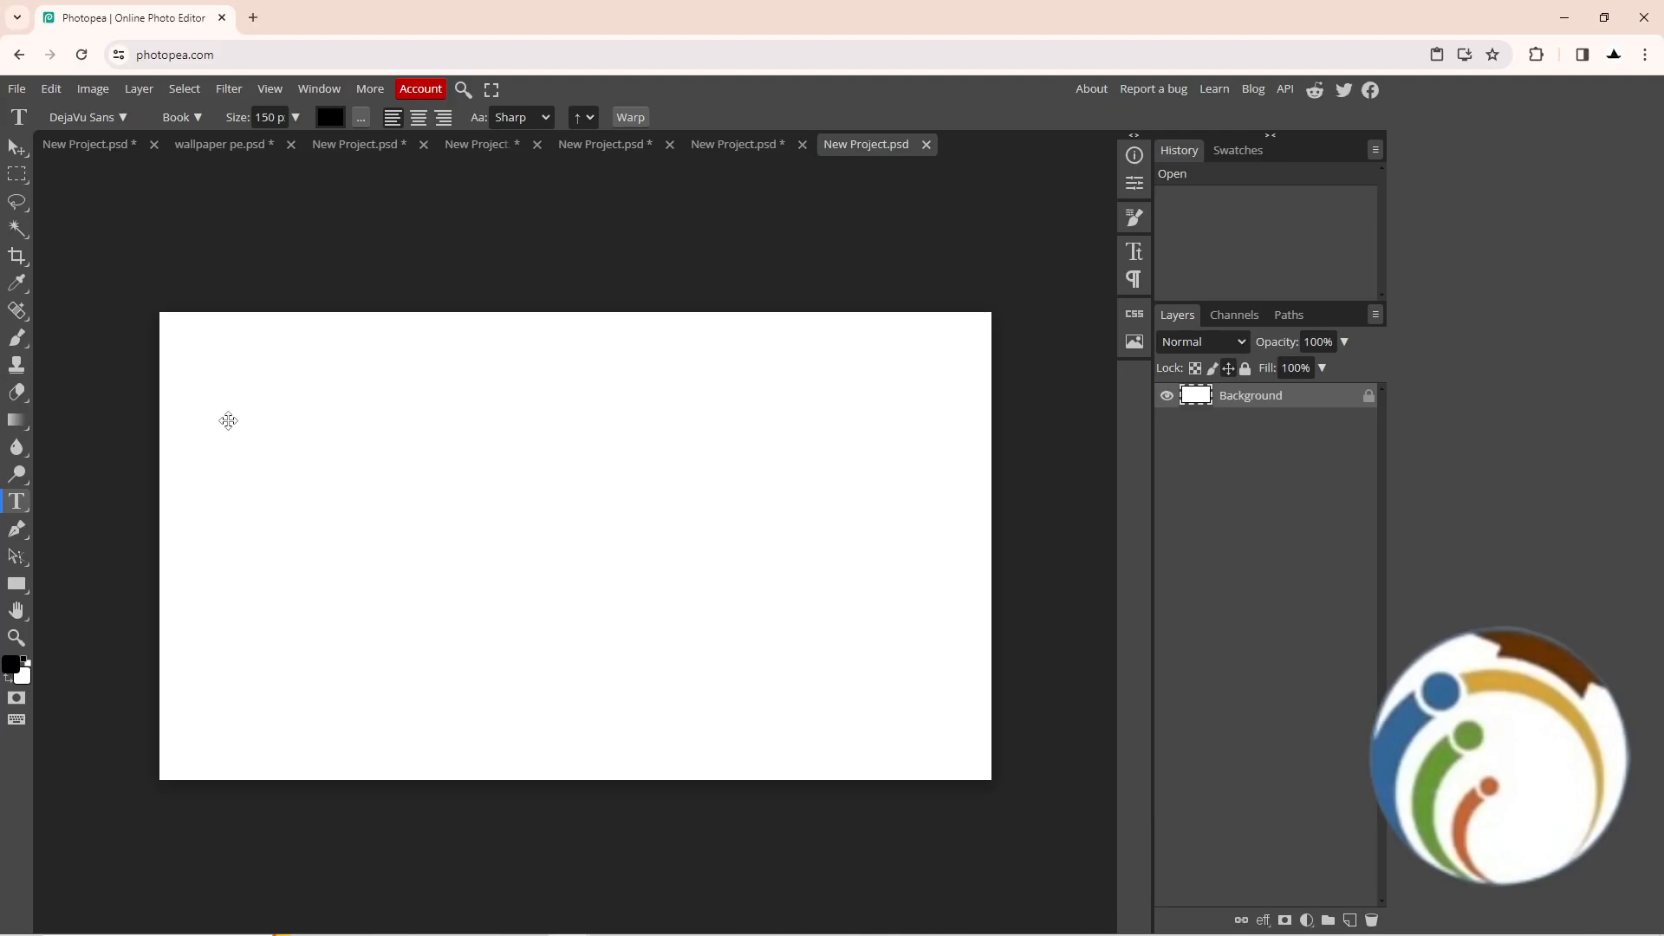
mouse_move(233, 426)
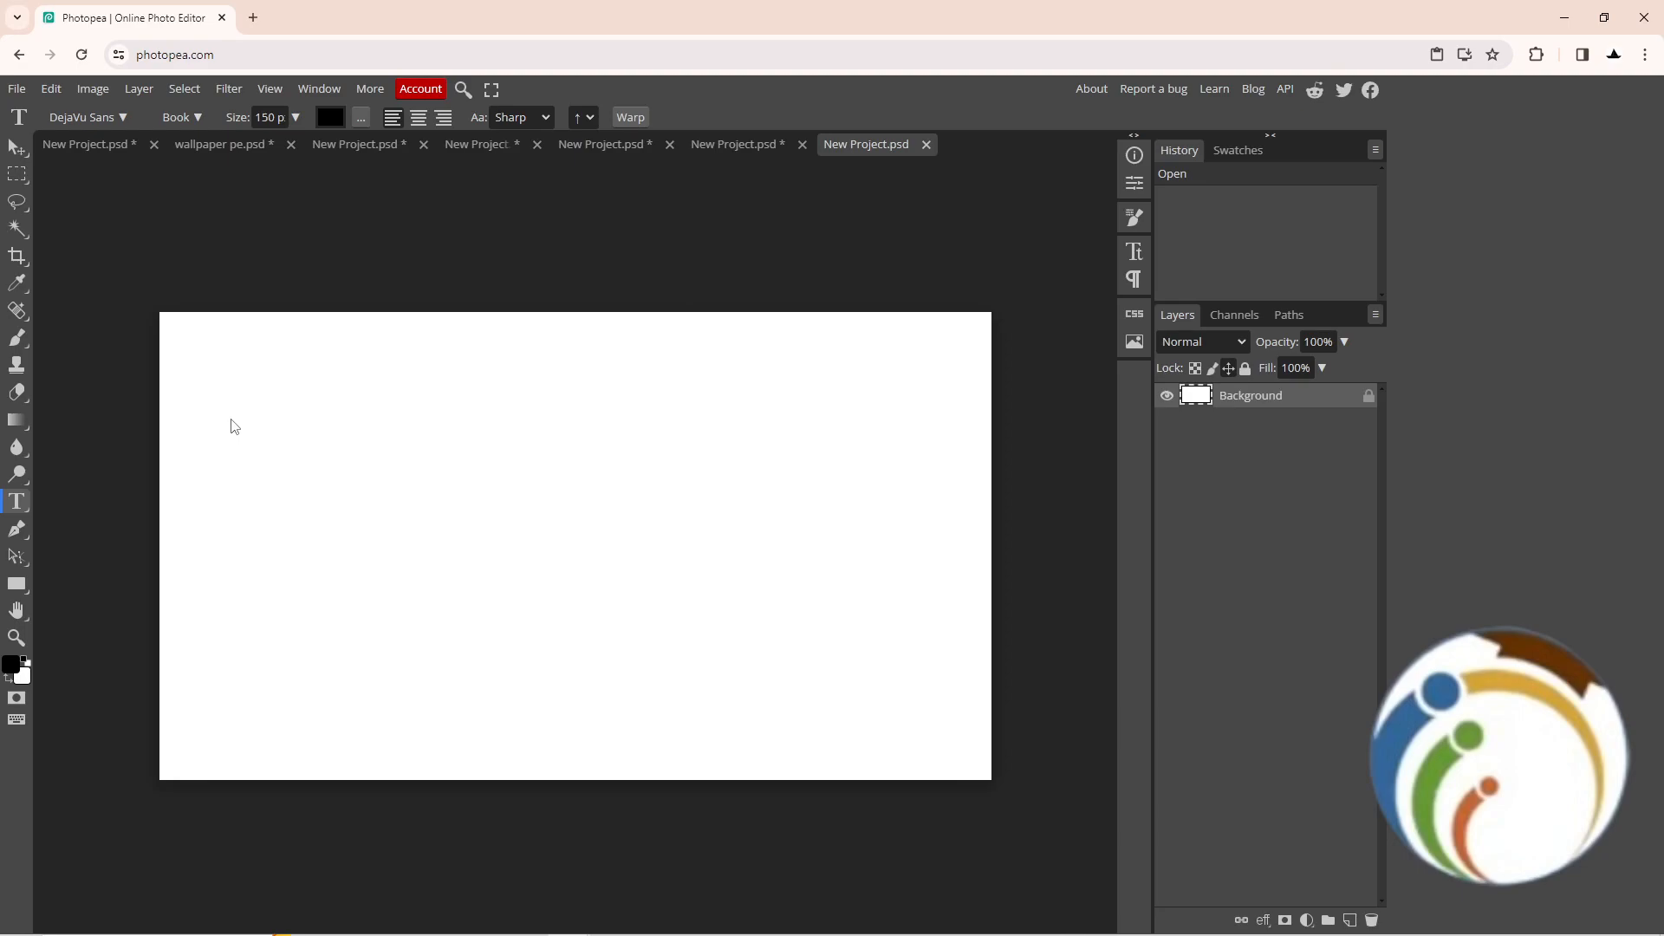
mouse_move(3, 323)
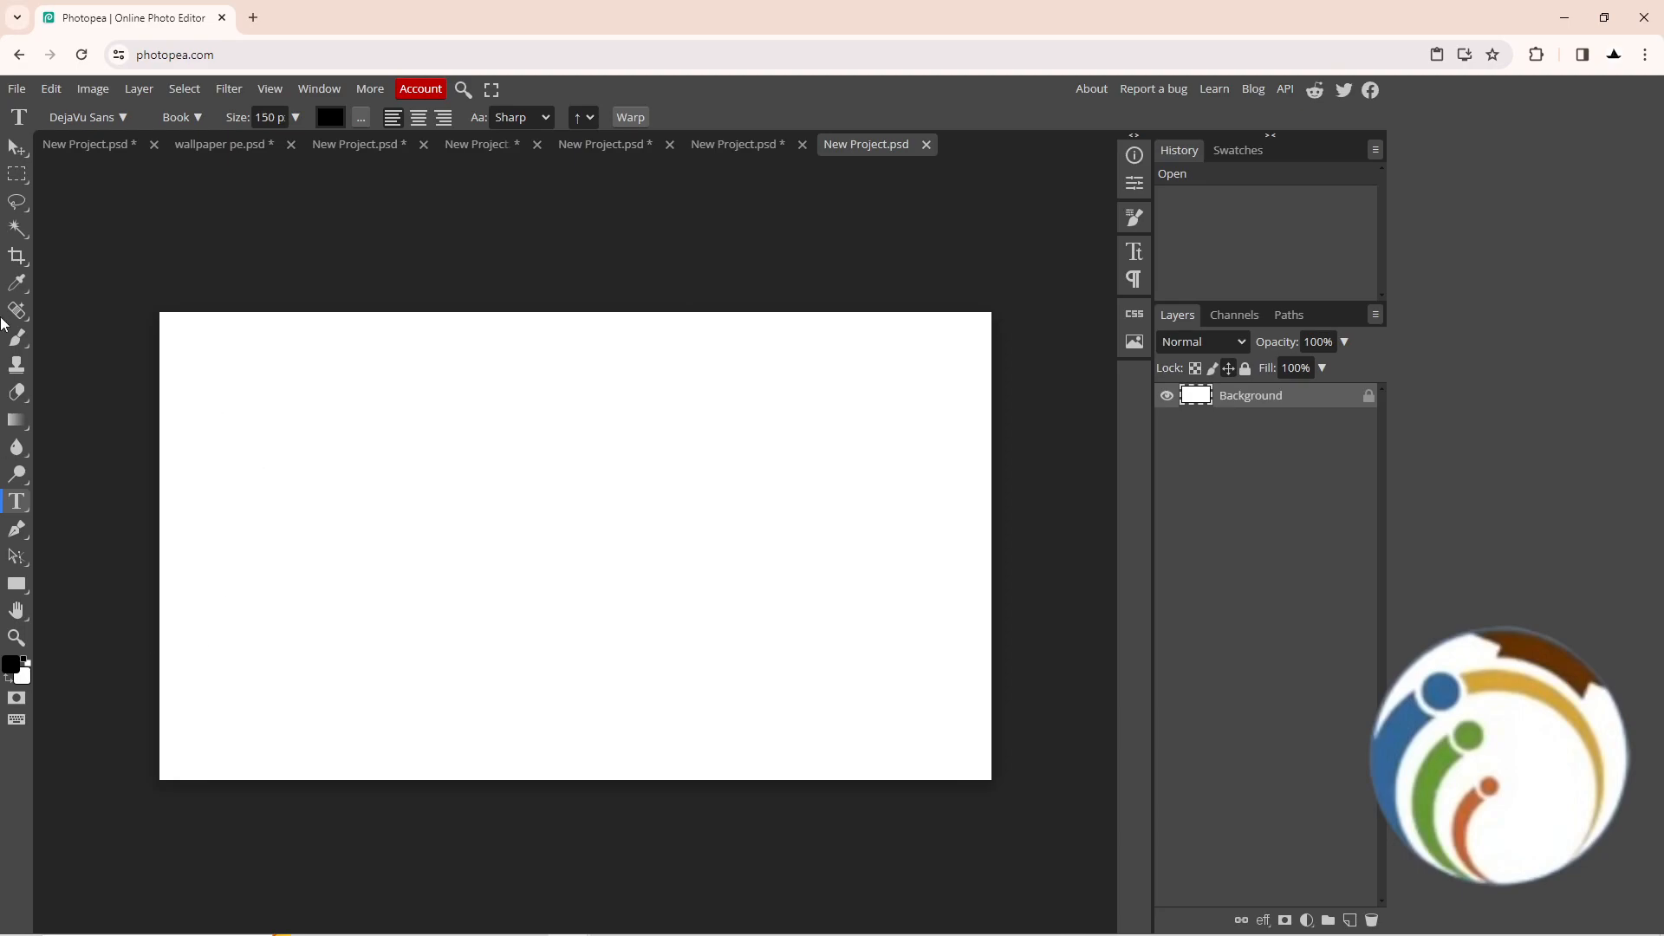
mouse_move(16, 282)
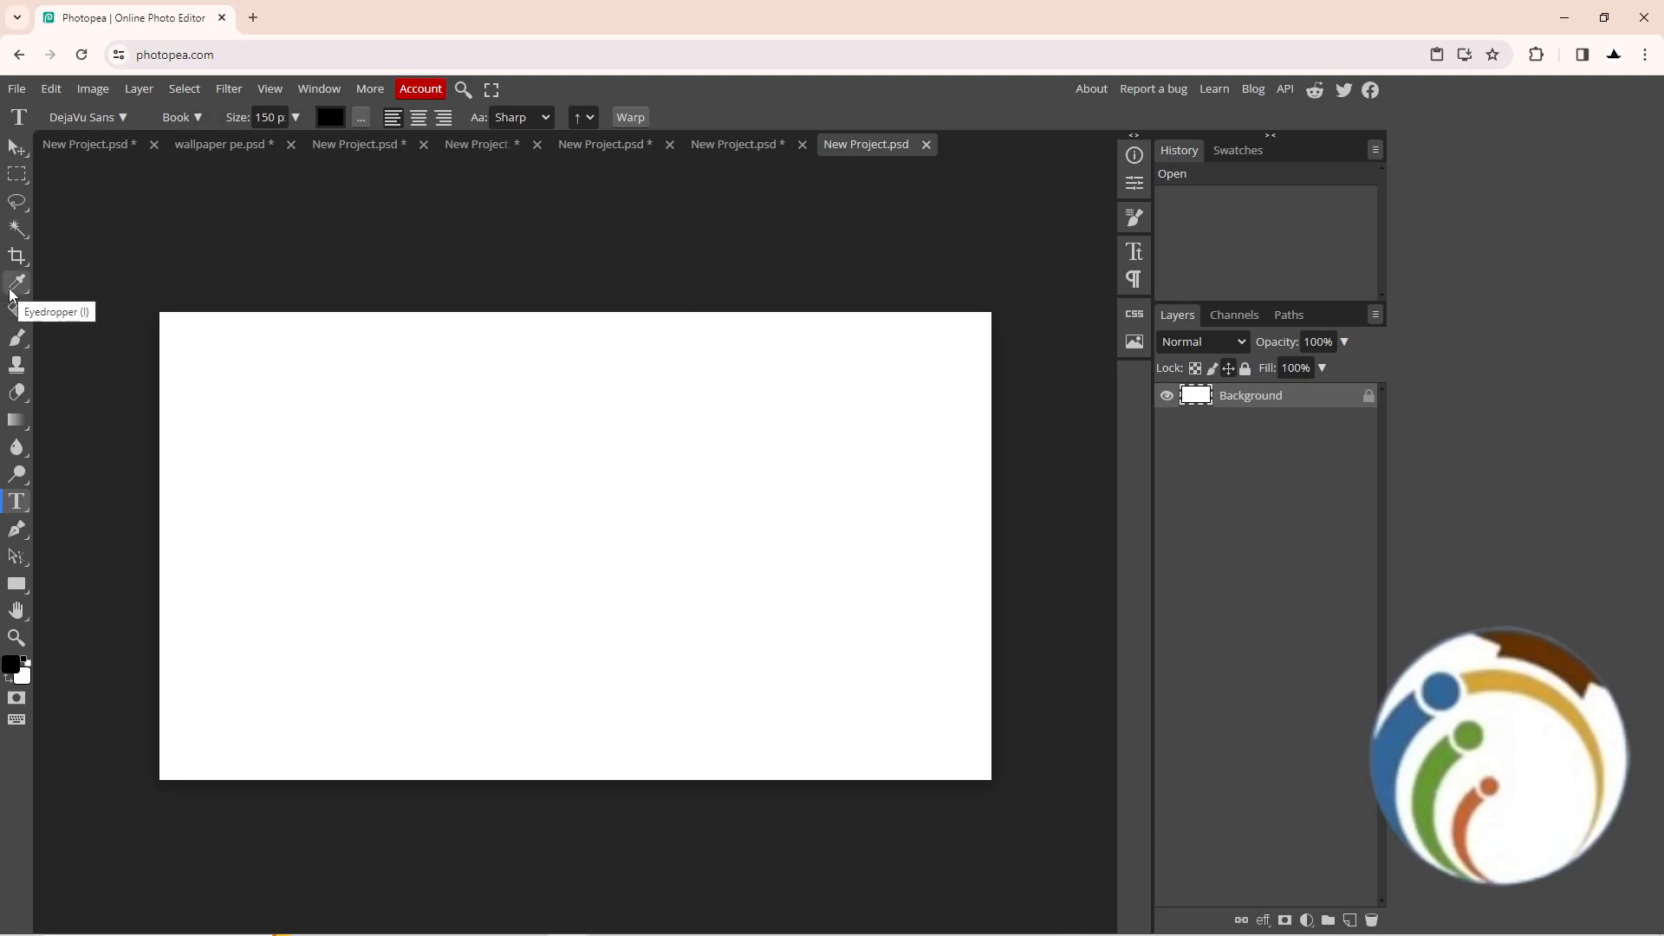
mouse_move(16, 297)
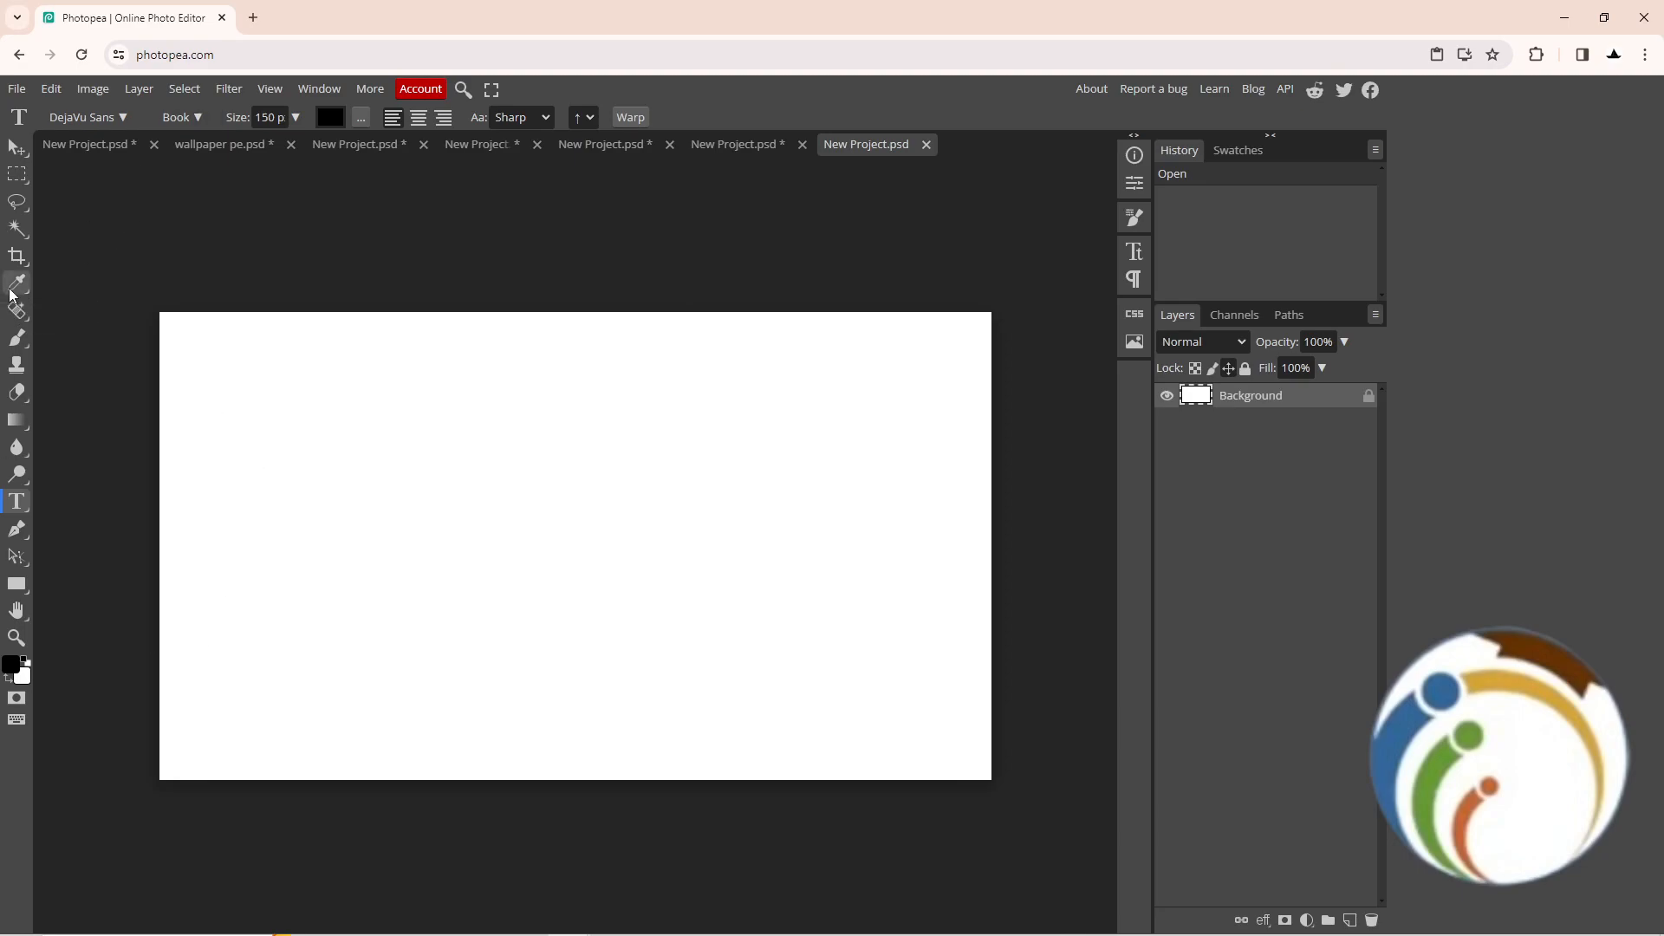
mouse_move(18, 337)
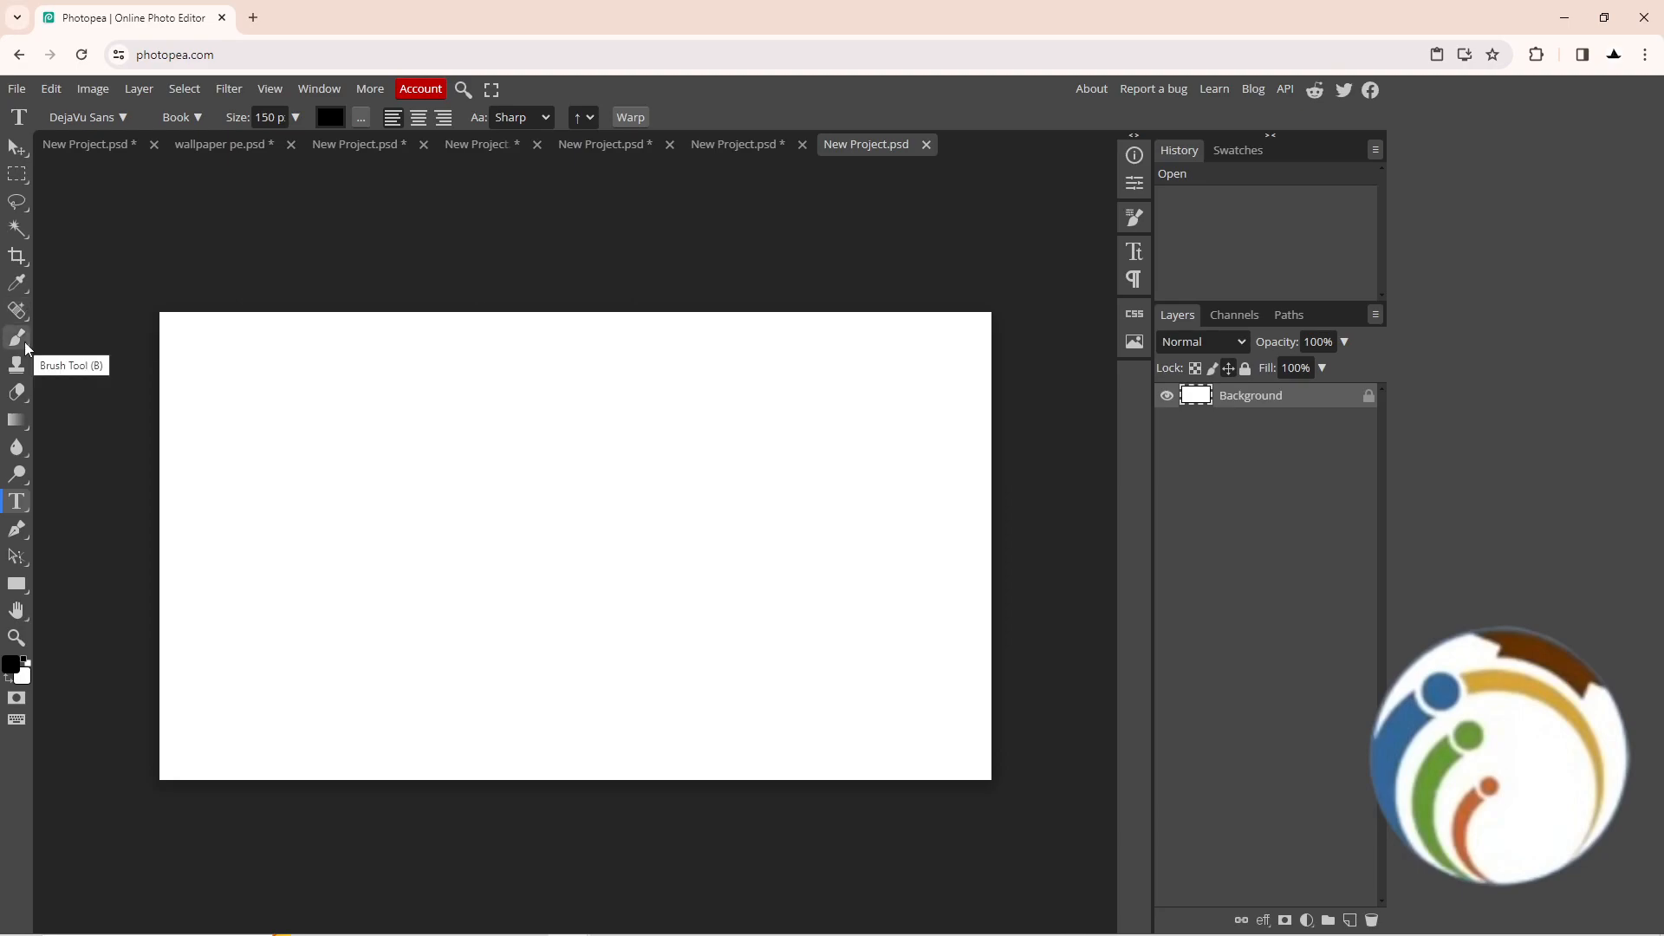
Raise Chrome's page zoom to 150% so the Photopea interface is larger.
left_click(1644, 54)
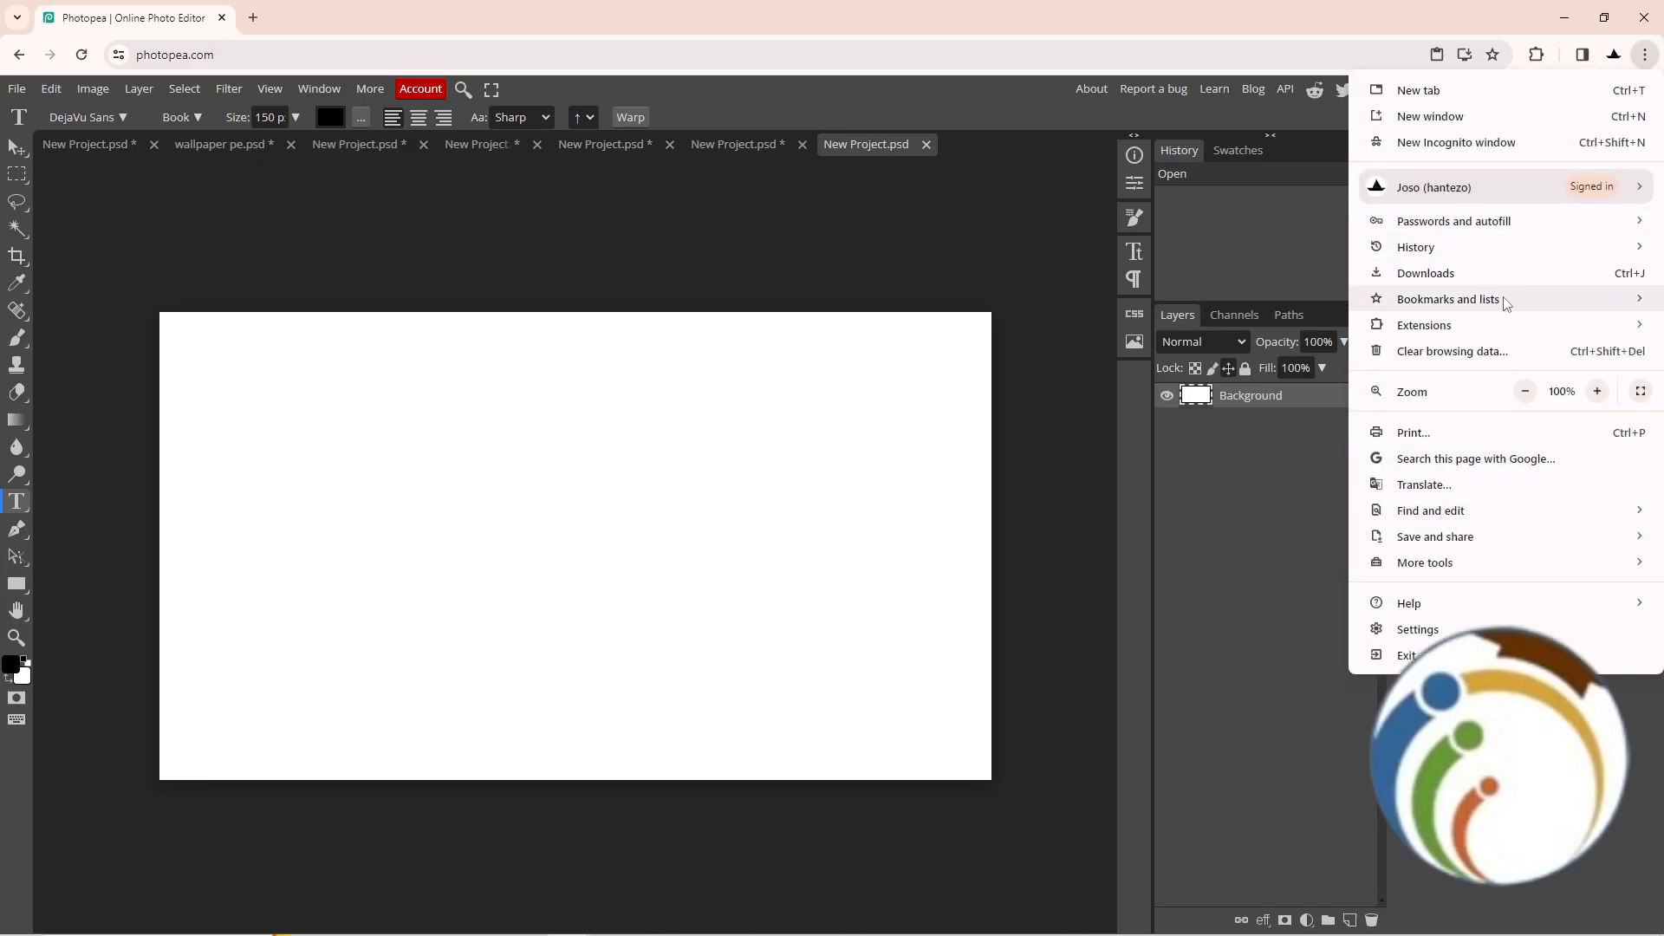
left_click(1597, 391)
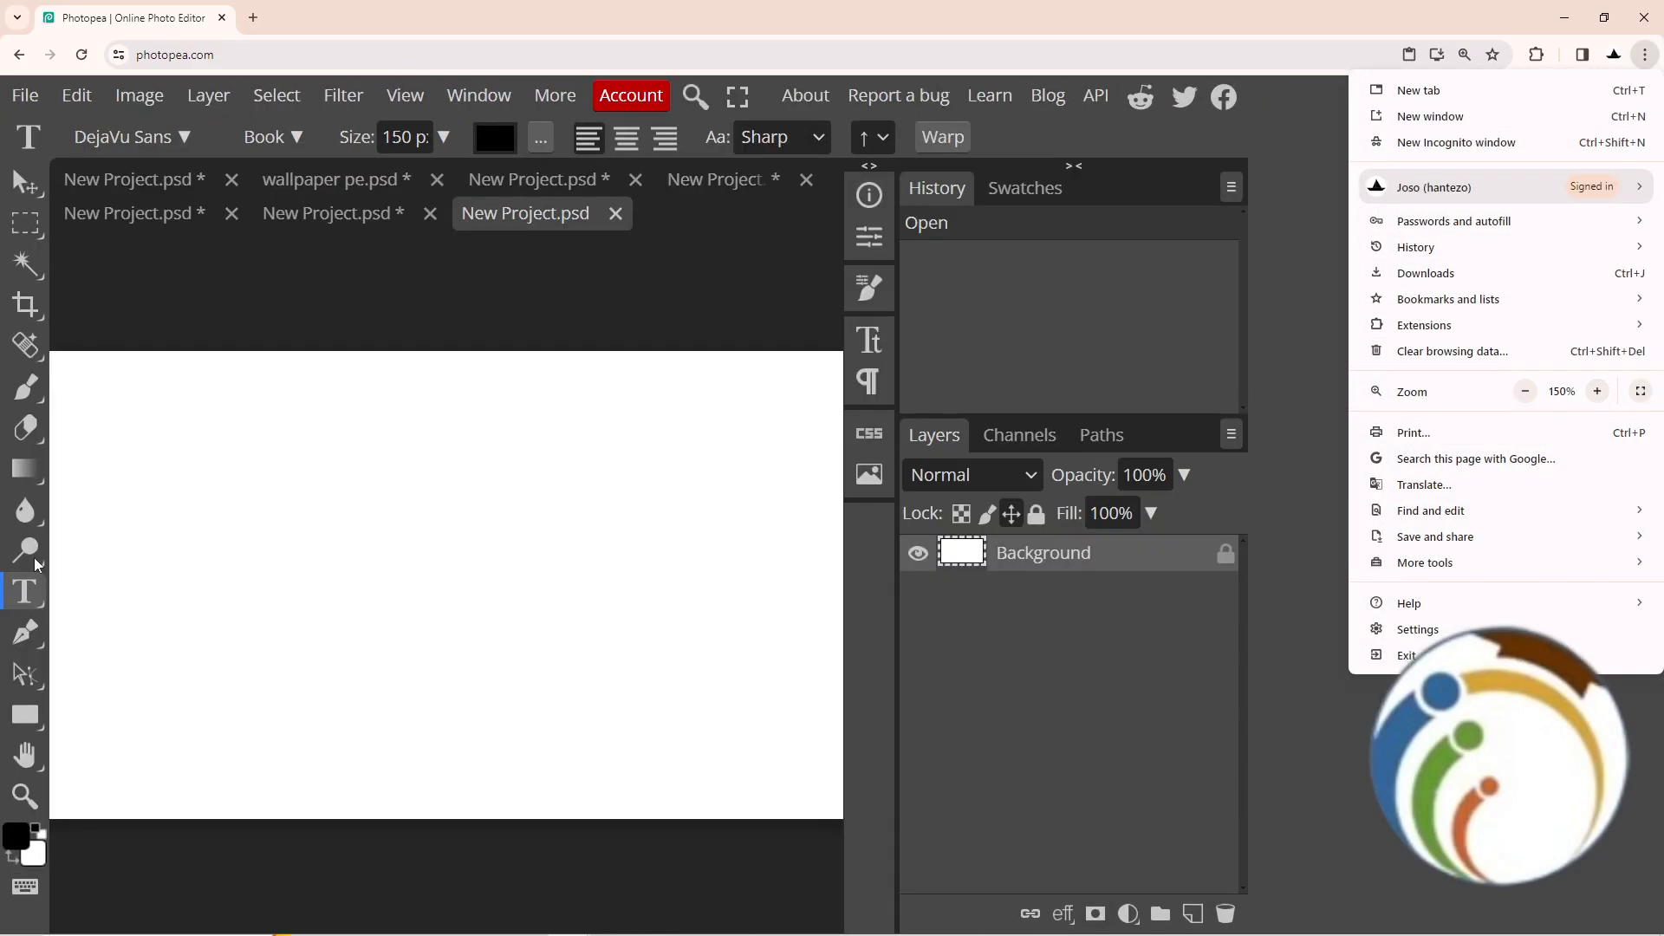
left_click(25, 387)
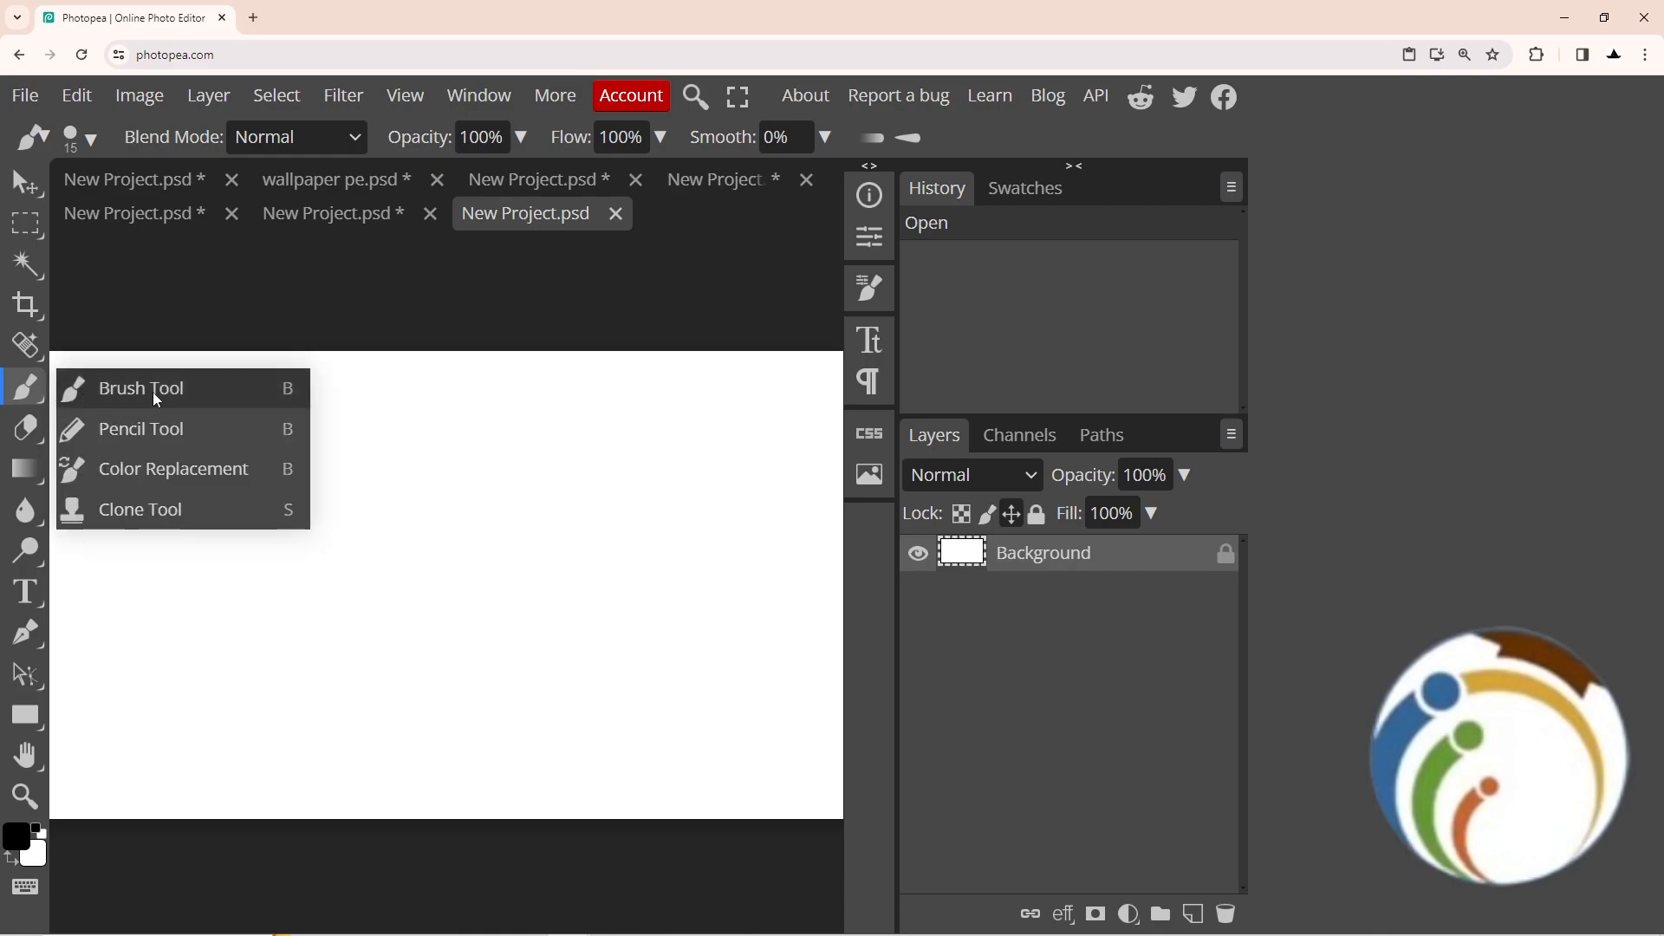
Scribble on the canvas with the Brush Tool and check its 15 px size settings.
left_click(141, 387)
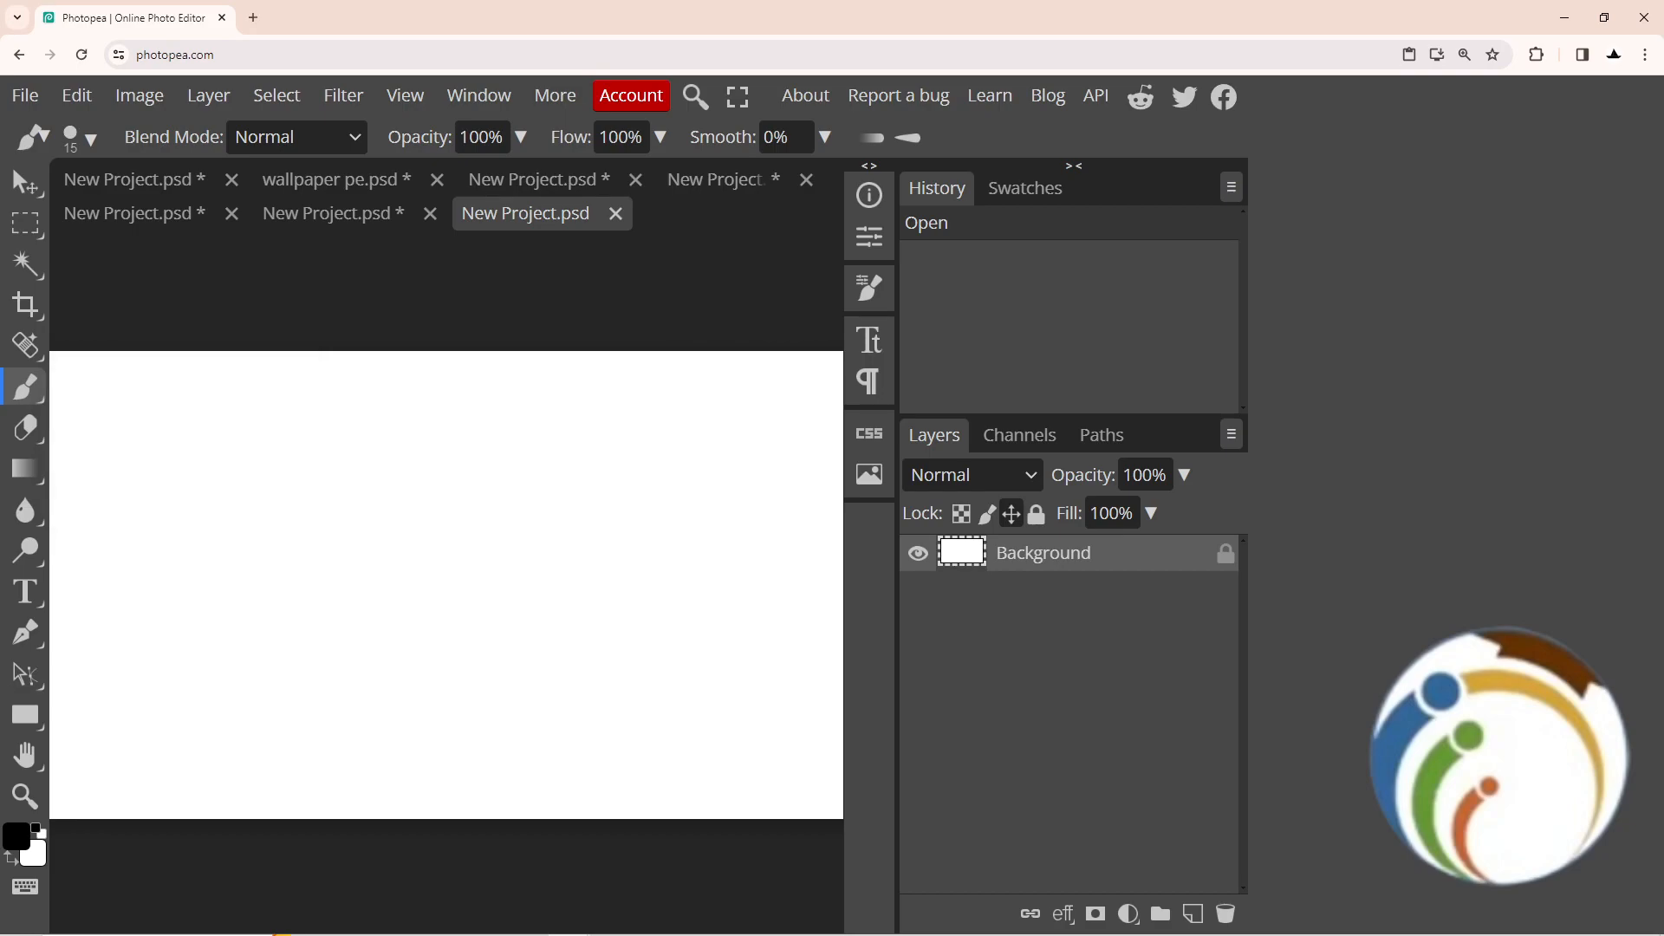
mouse_move(520, 445)
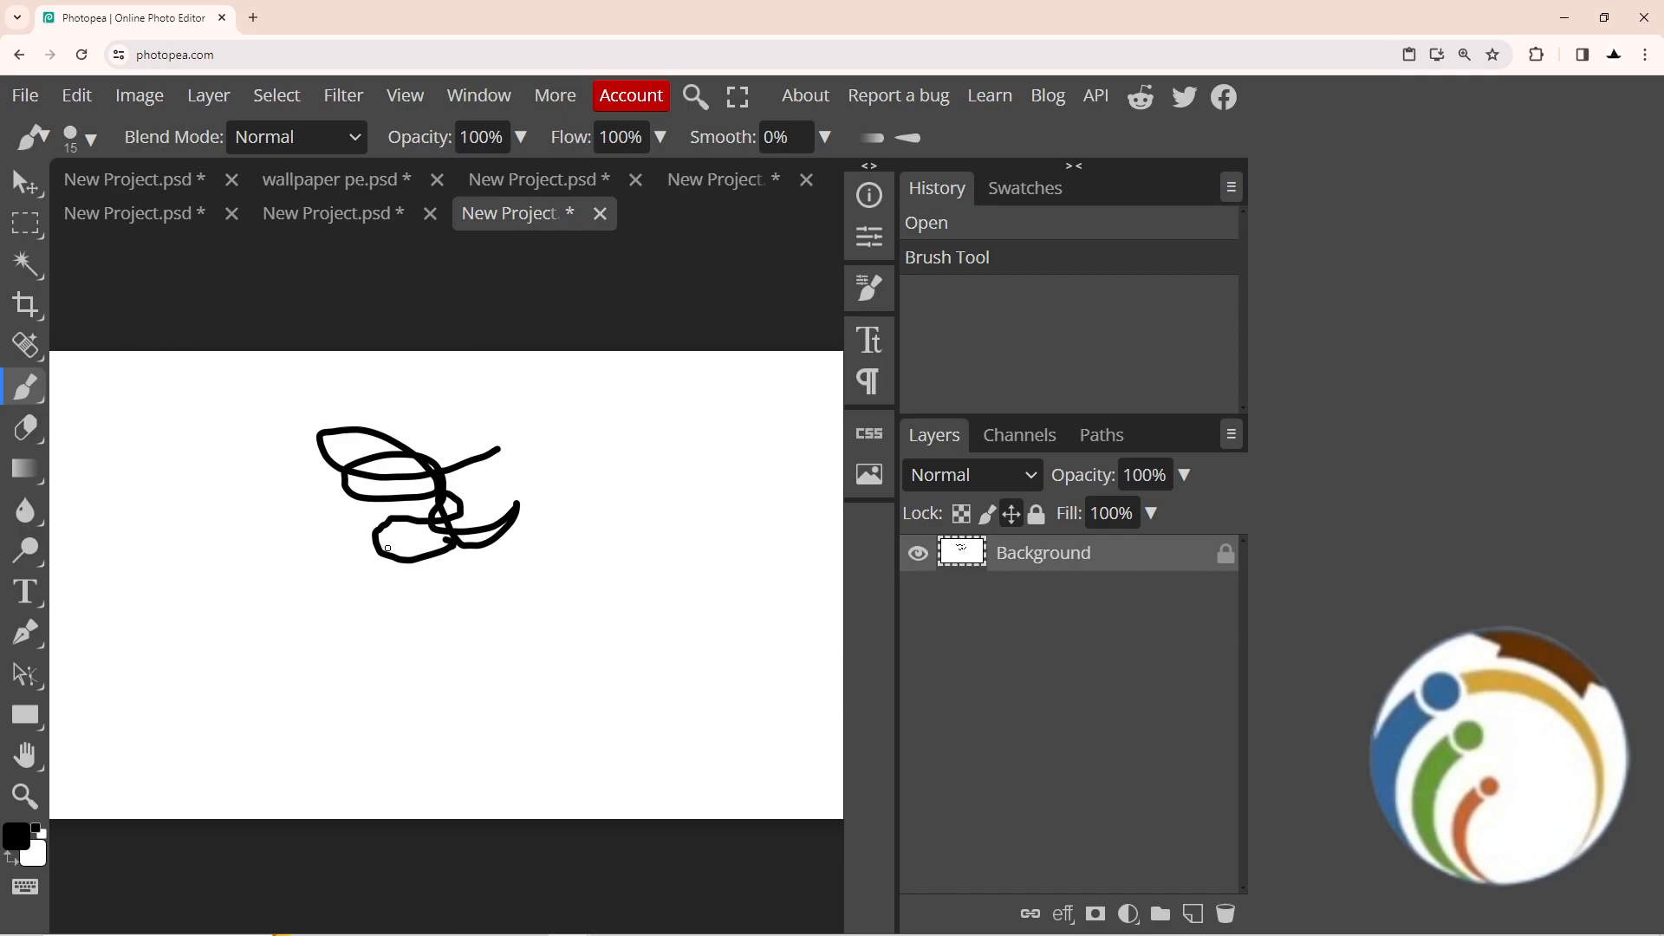
mouse_move(53, 155)
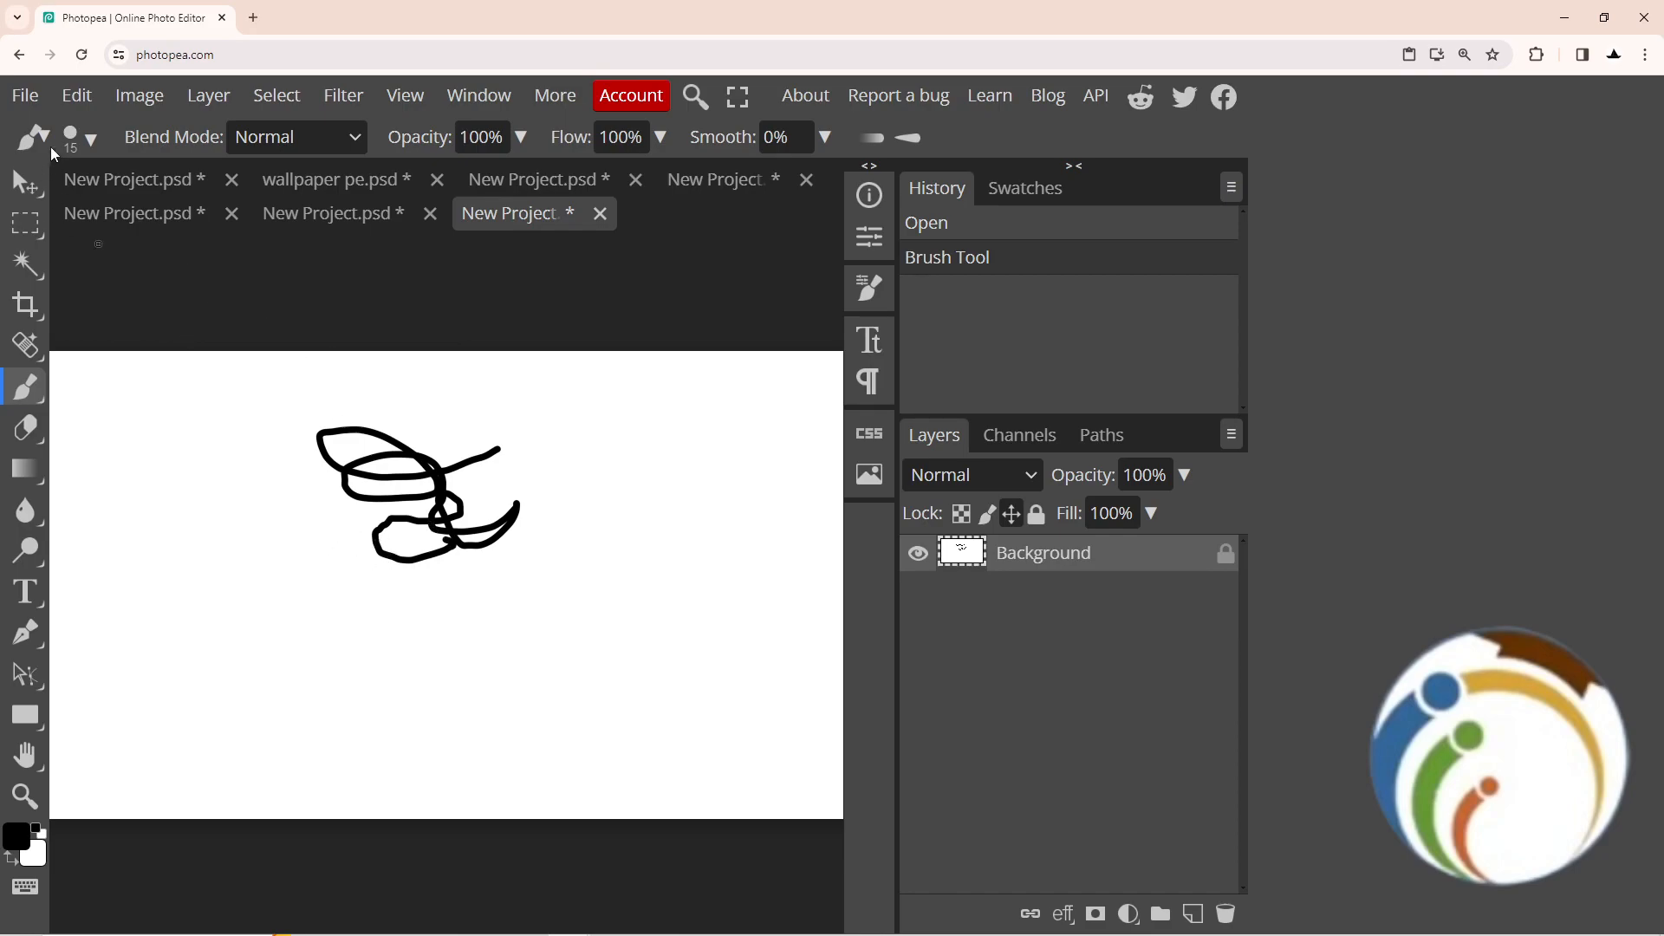
left_click(91, 138)
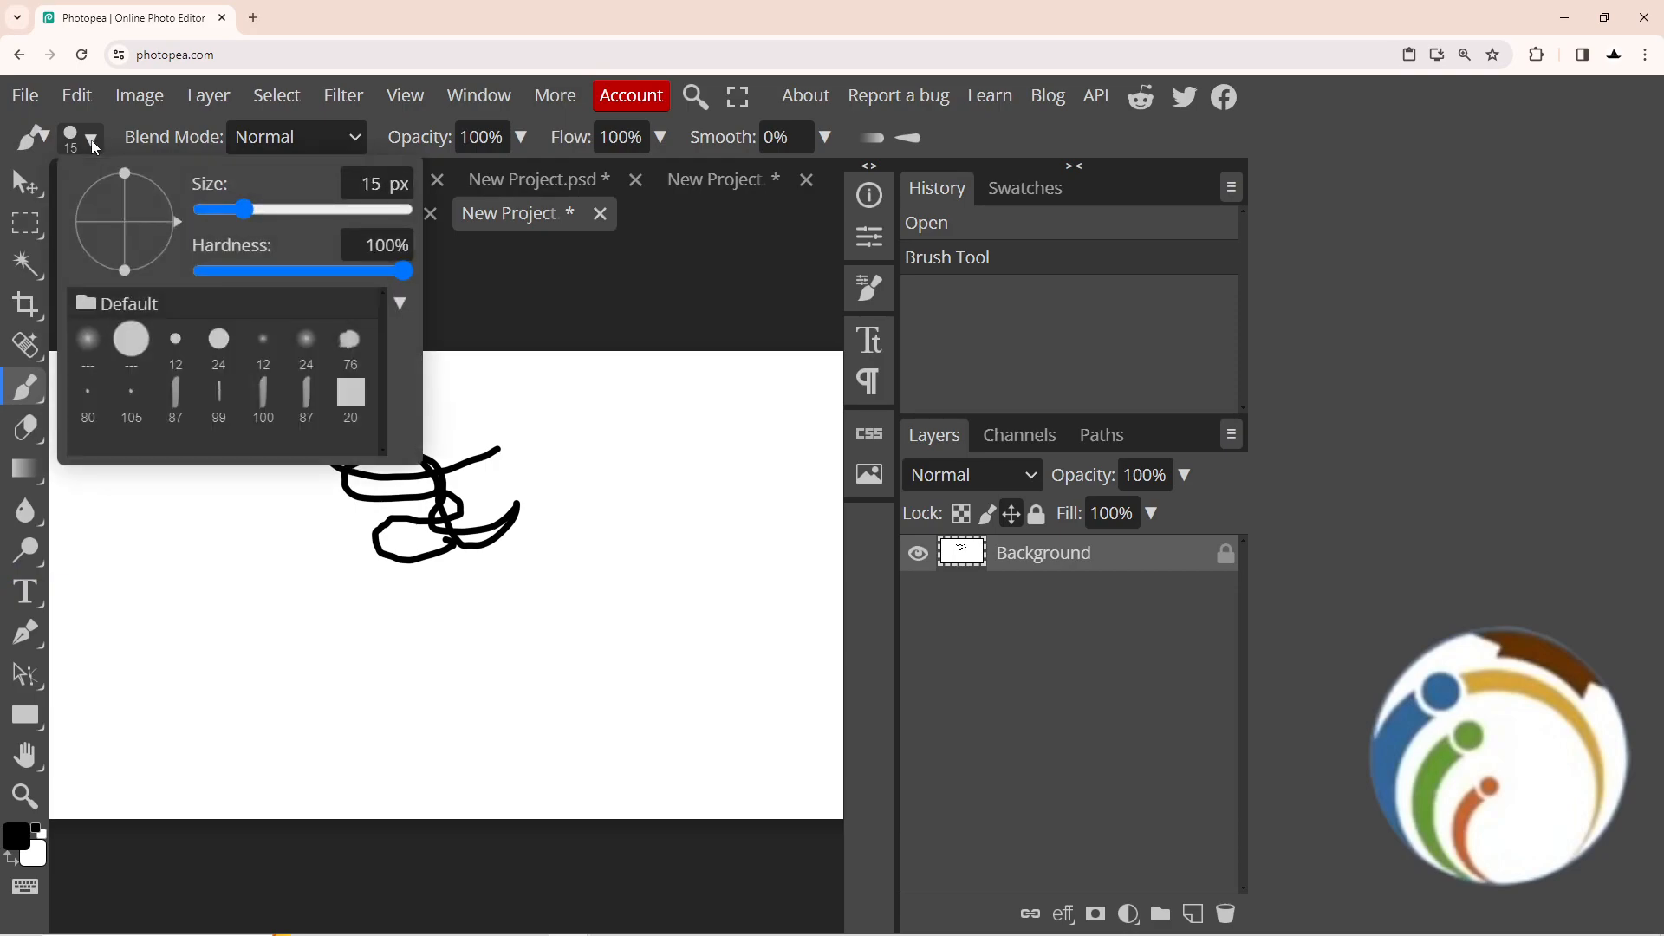
mouse_move(92, 162)
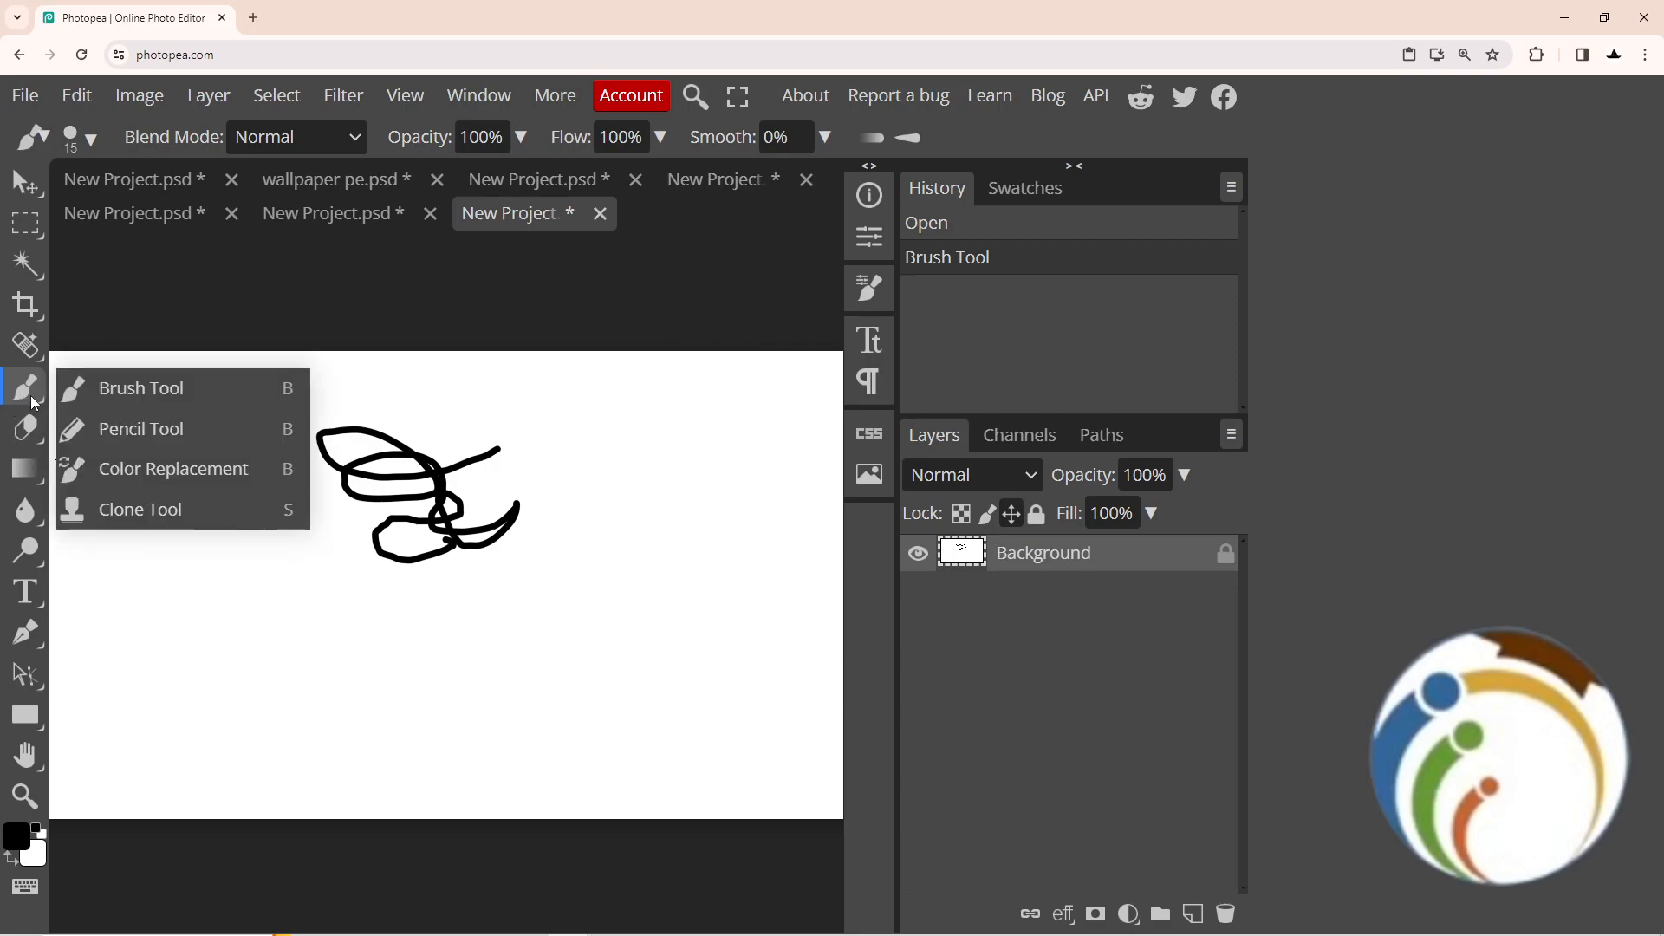
Add a downward black stroke to the scribble and glance at the brush presets list.
left_click(172, 469)
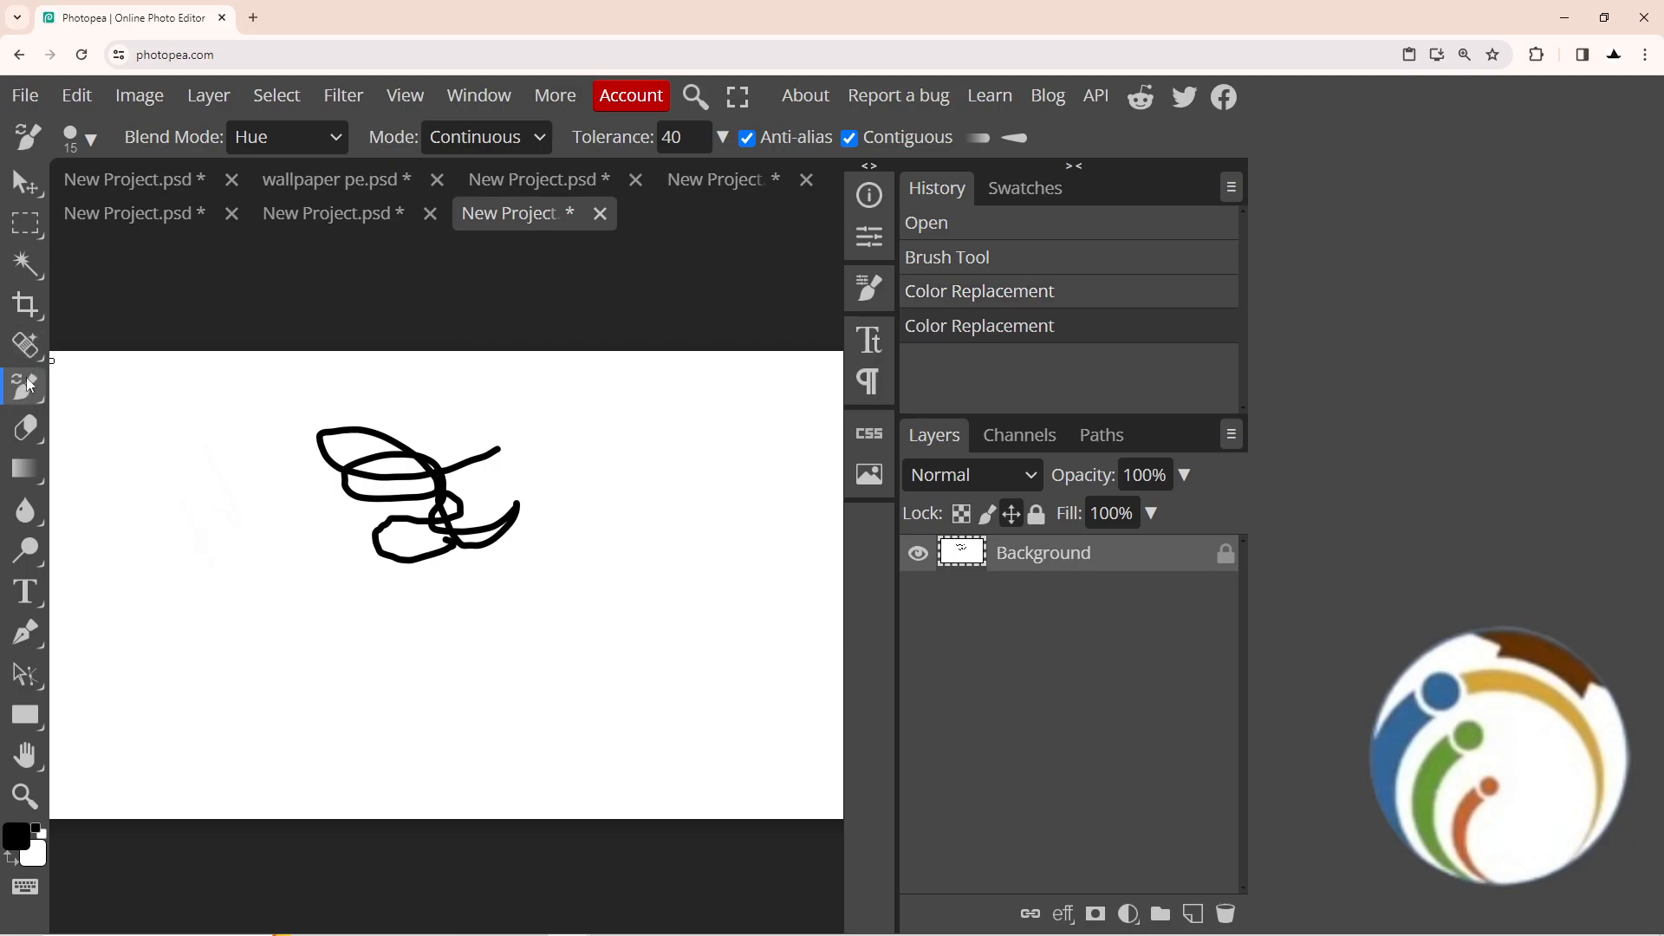
left_click(946, 256)
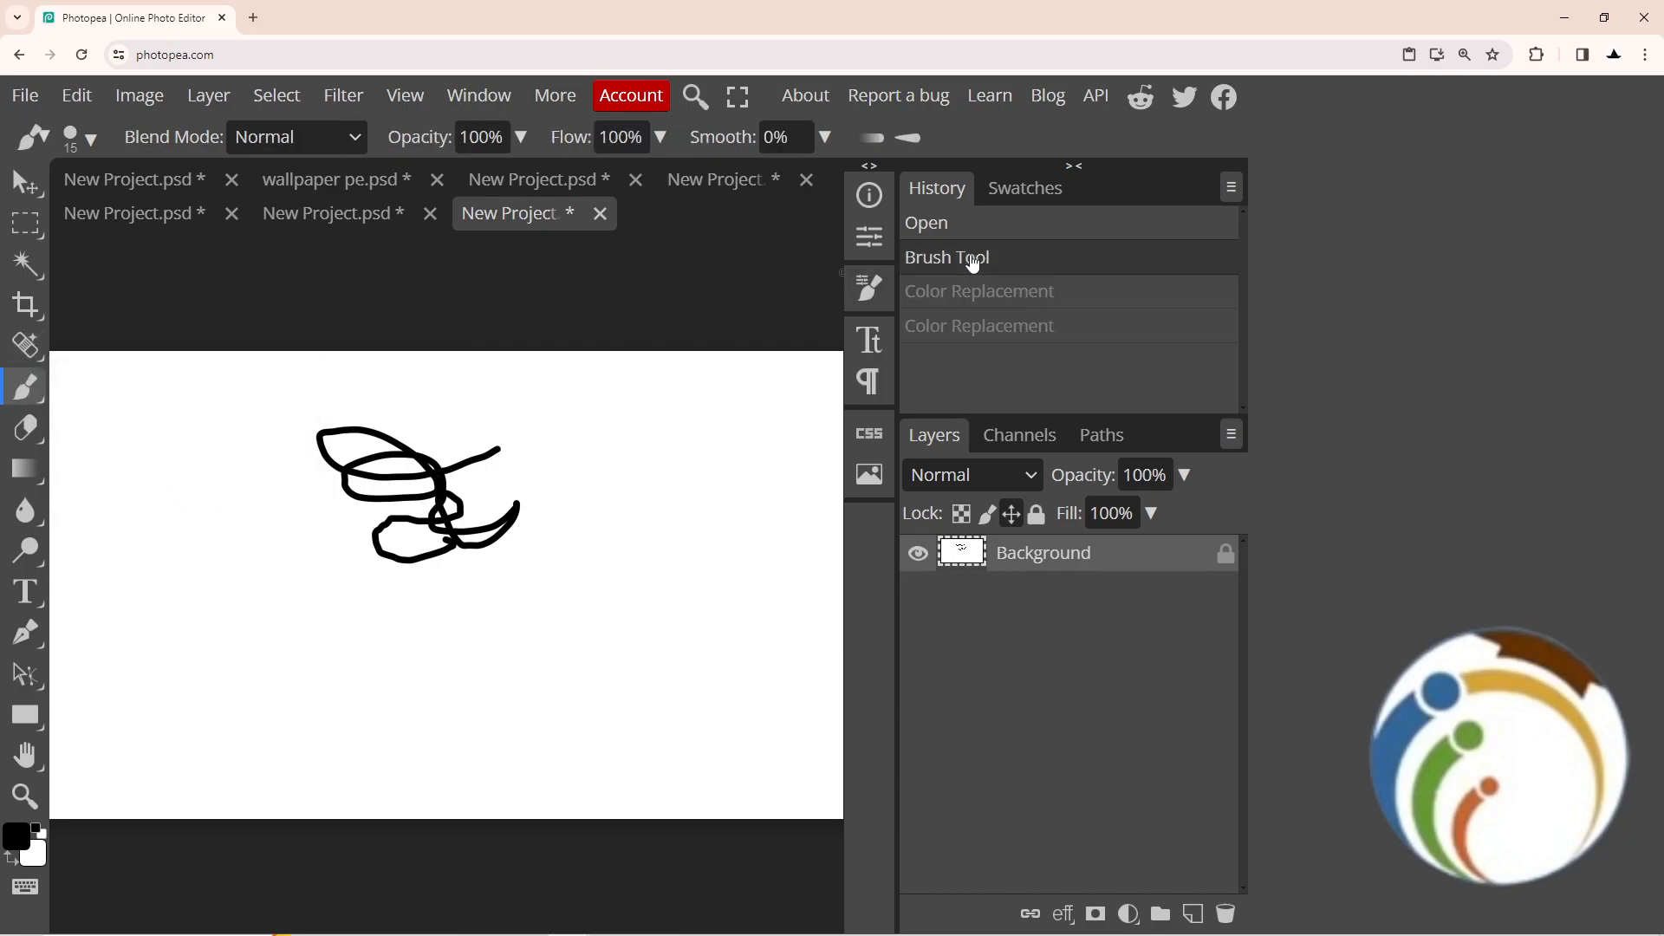
mouse_move(1016, 402)
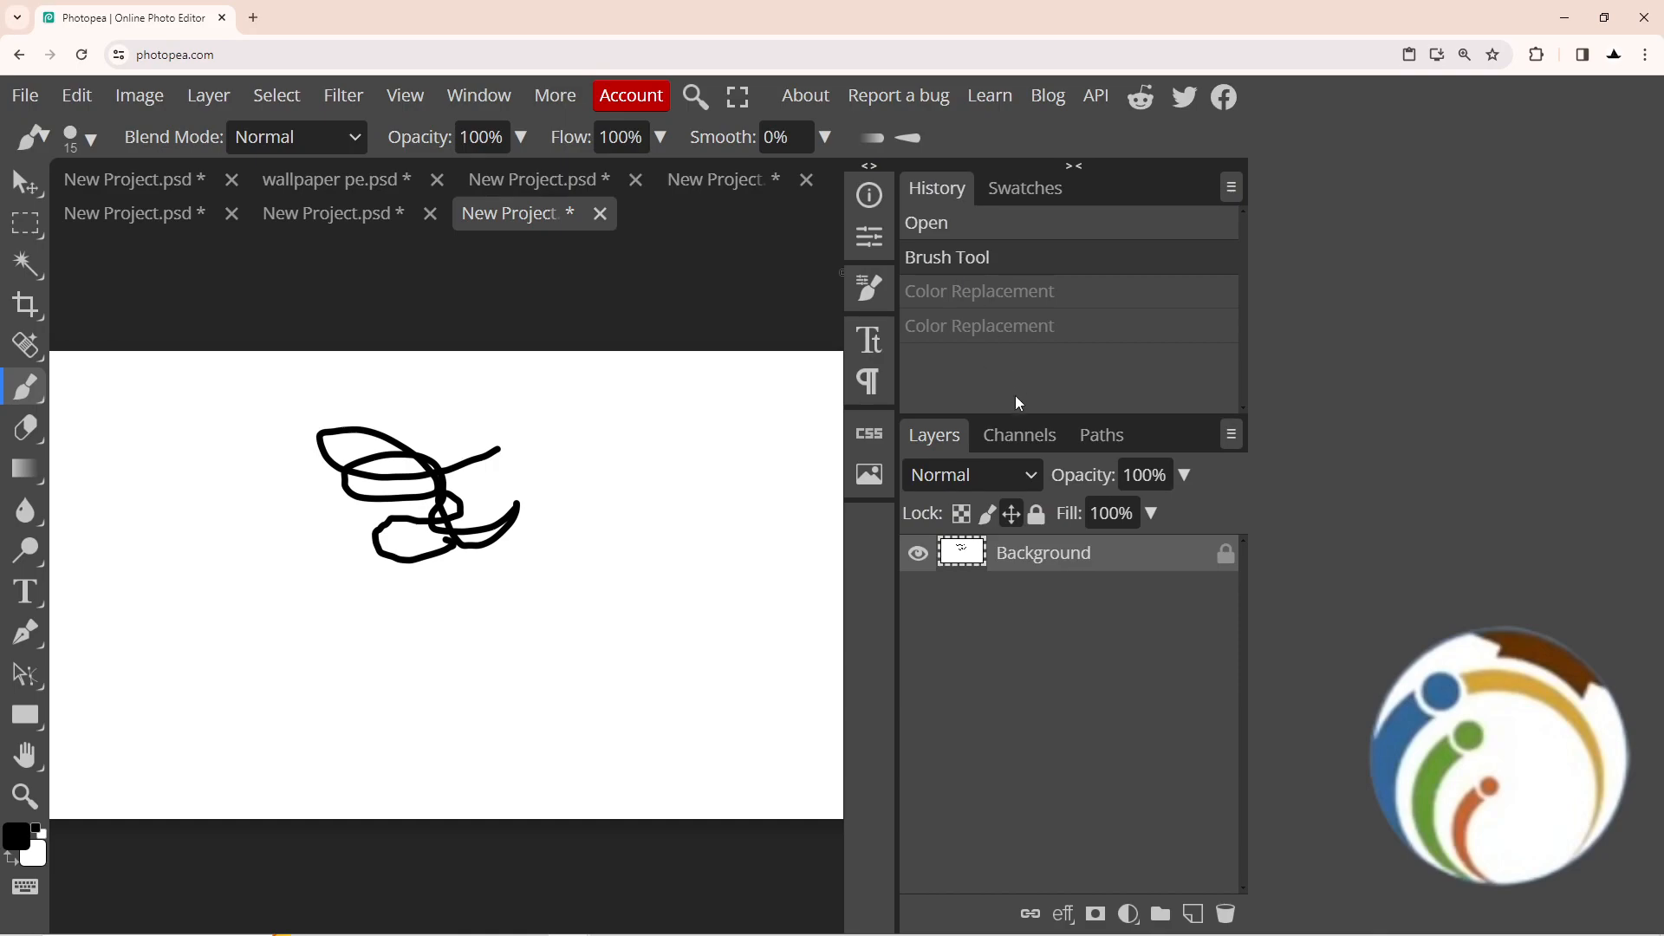
left_click(983, 514)
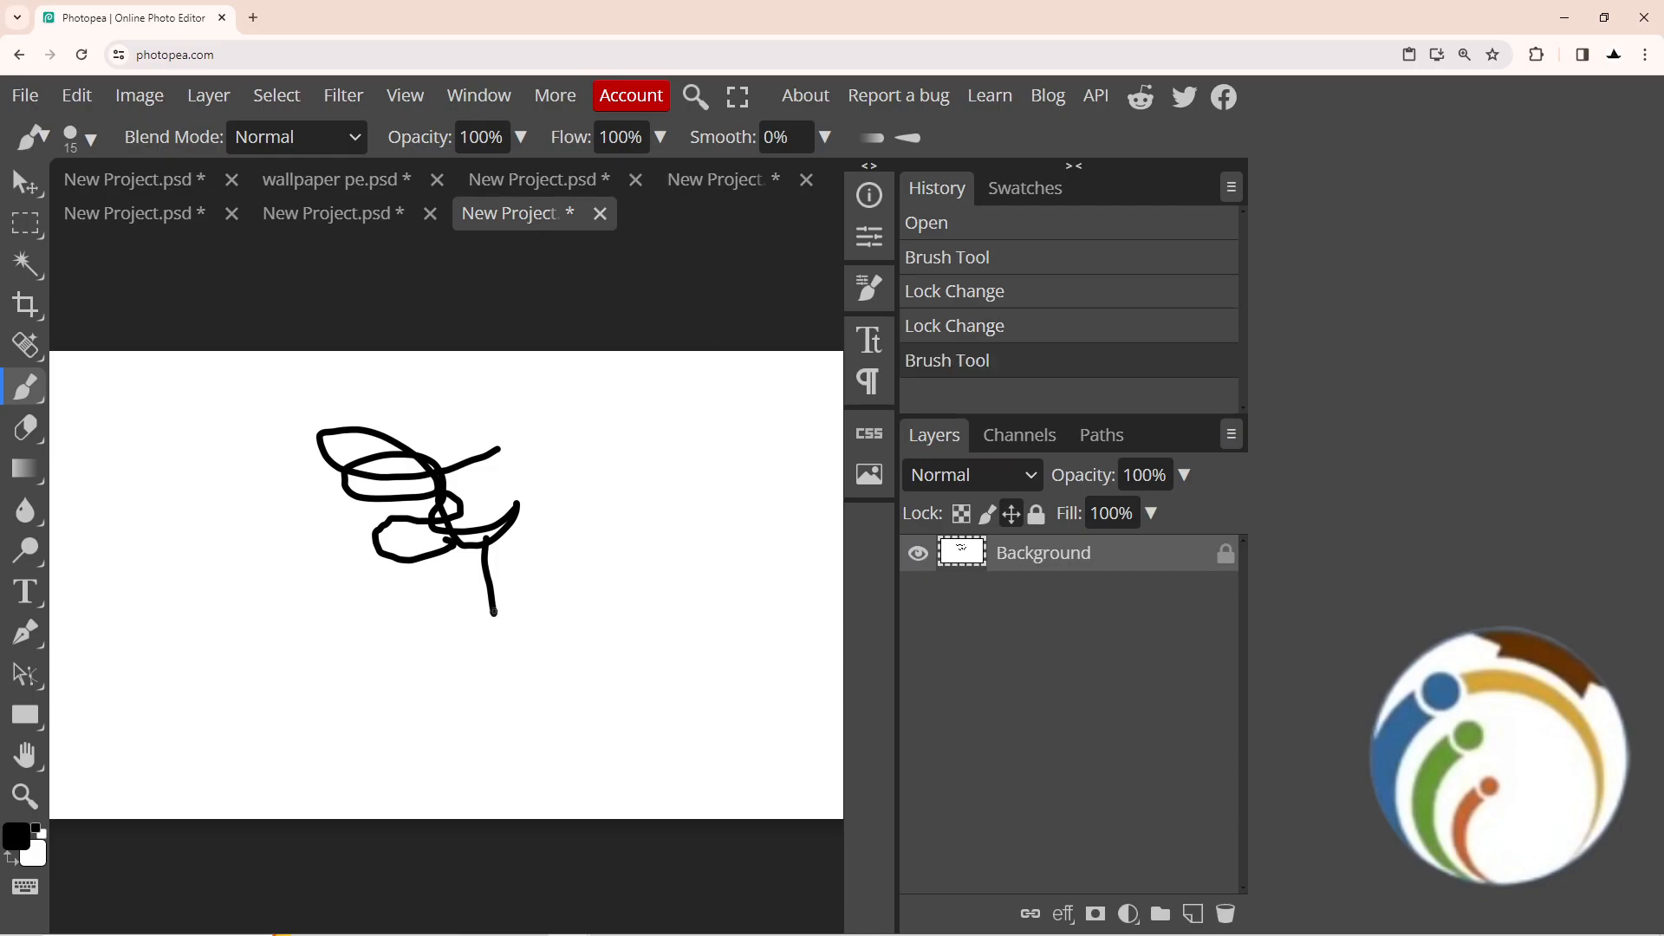
left_click(1644, 54)
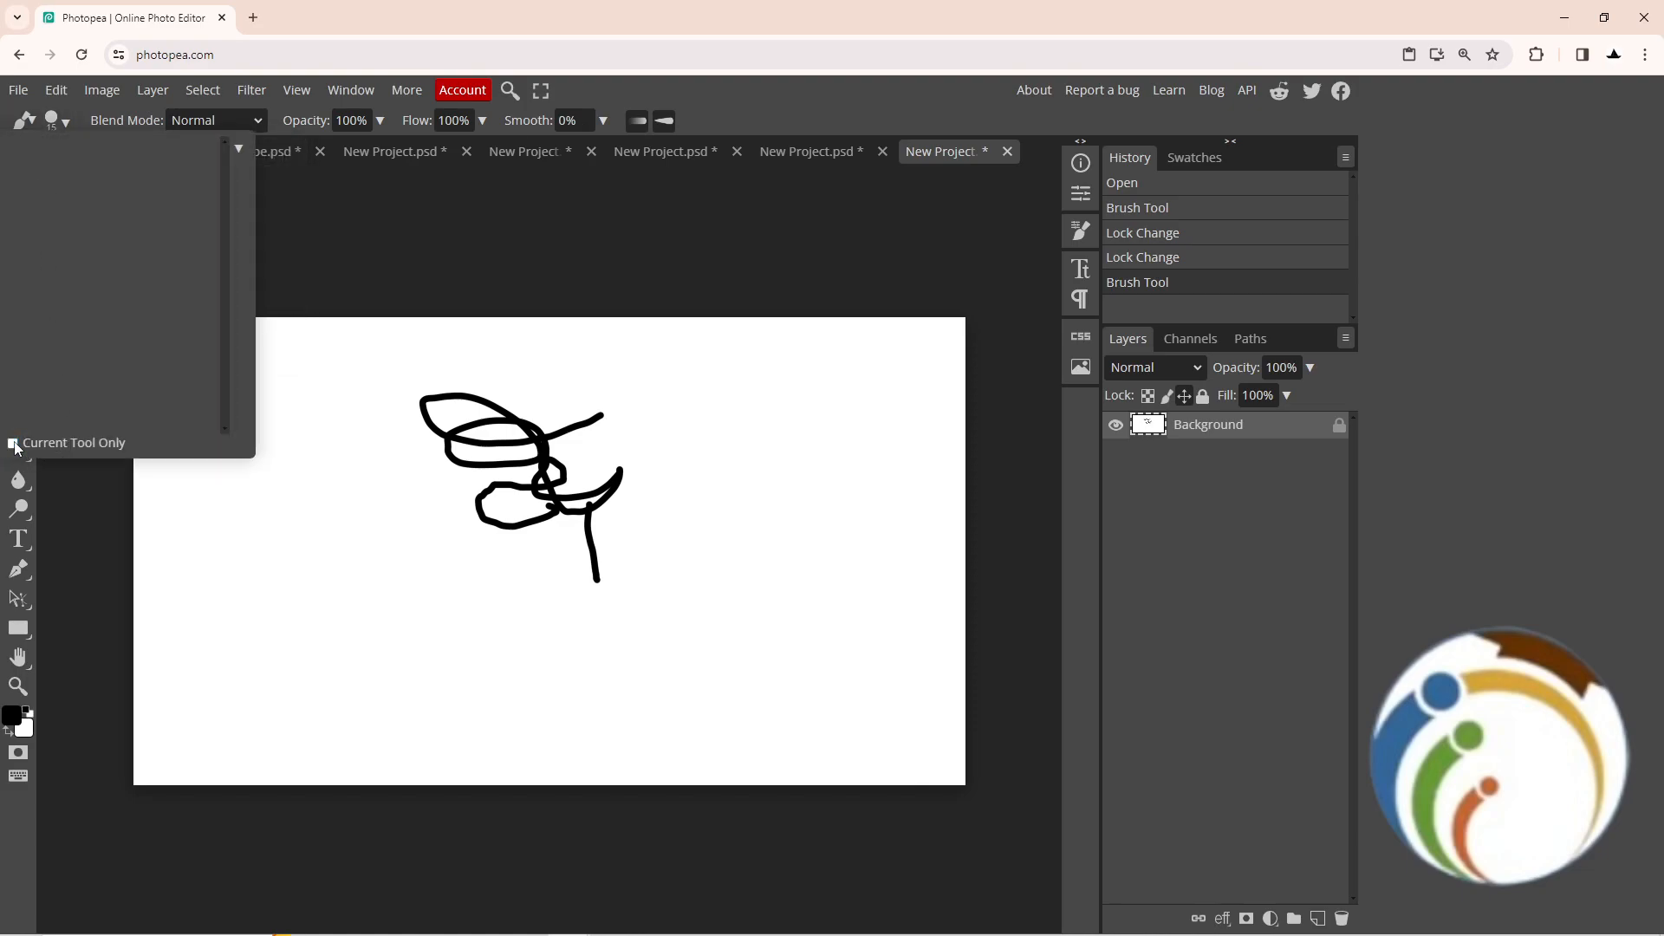
left_click(18, 360)
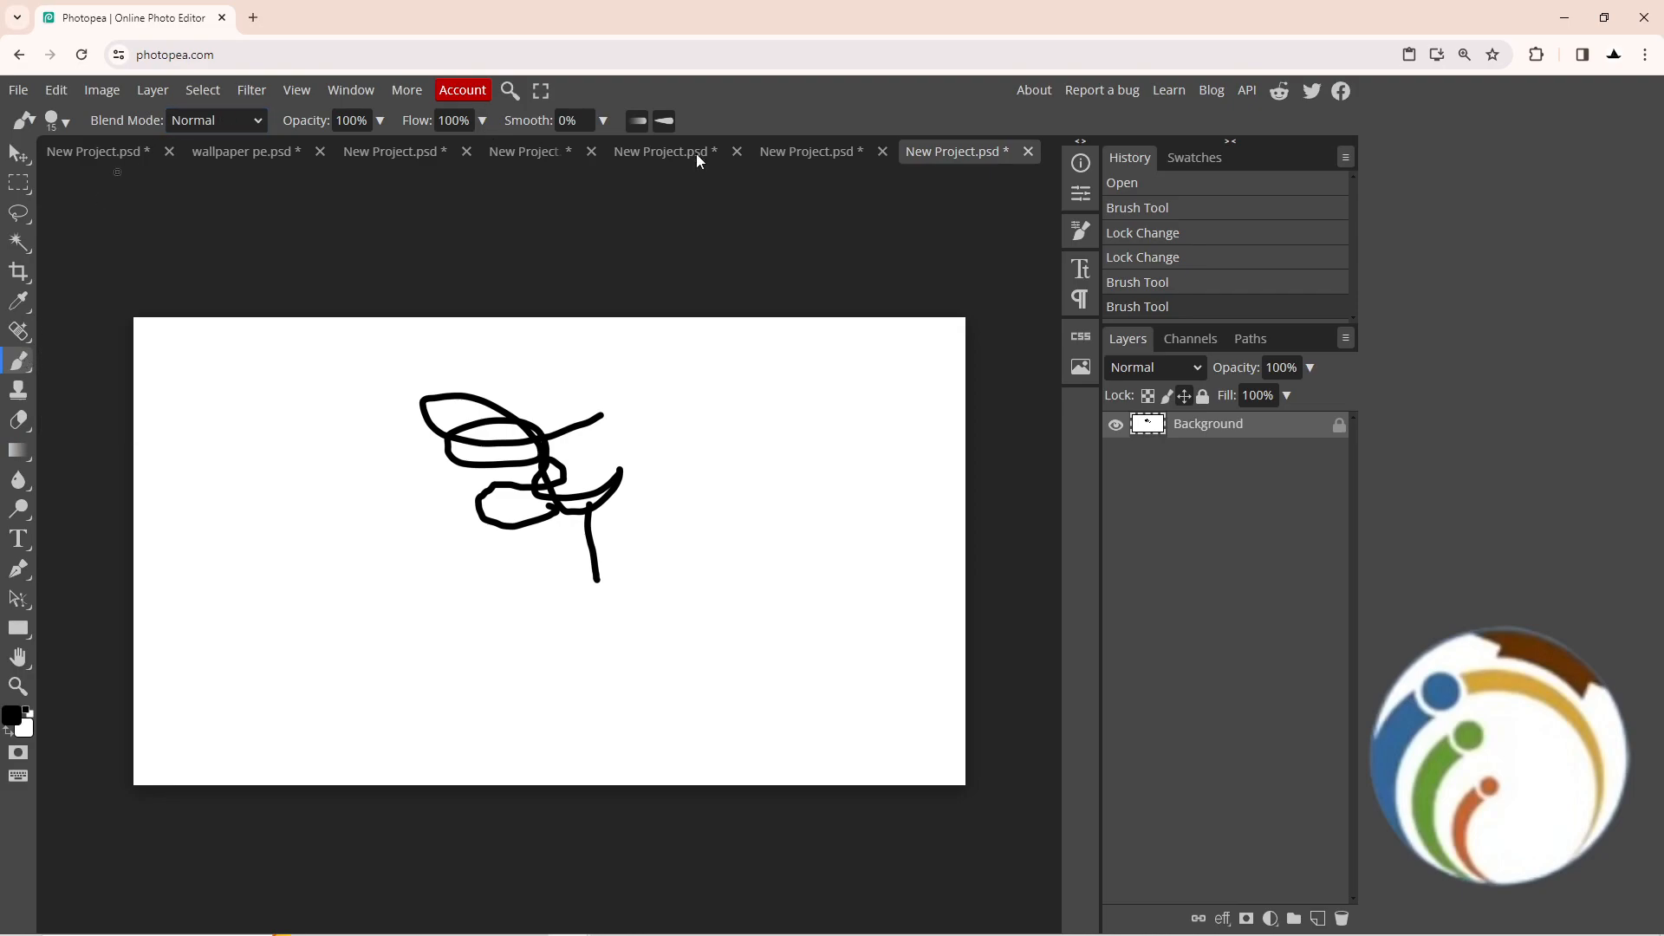
Open the Brush panel showing the 15 px fully hard tip.
left_click(1081, 228)
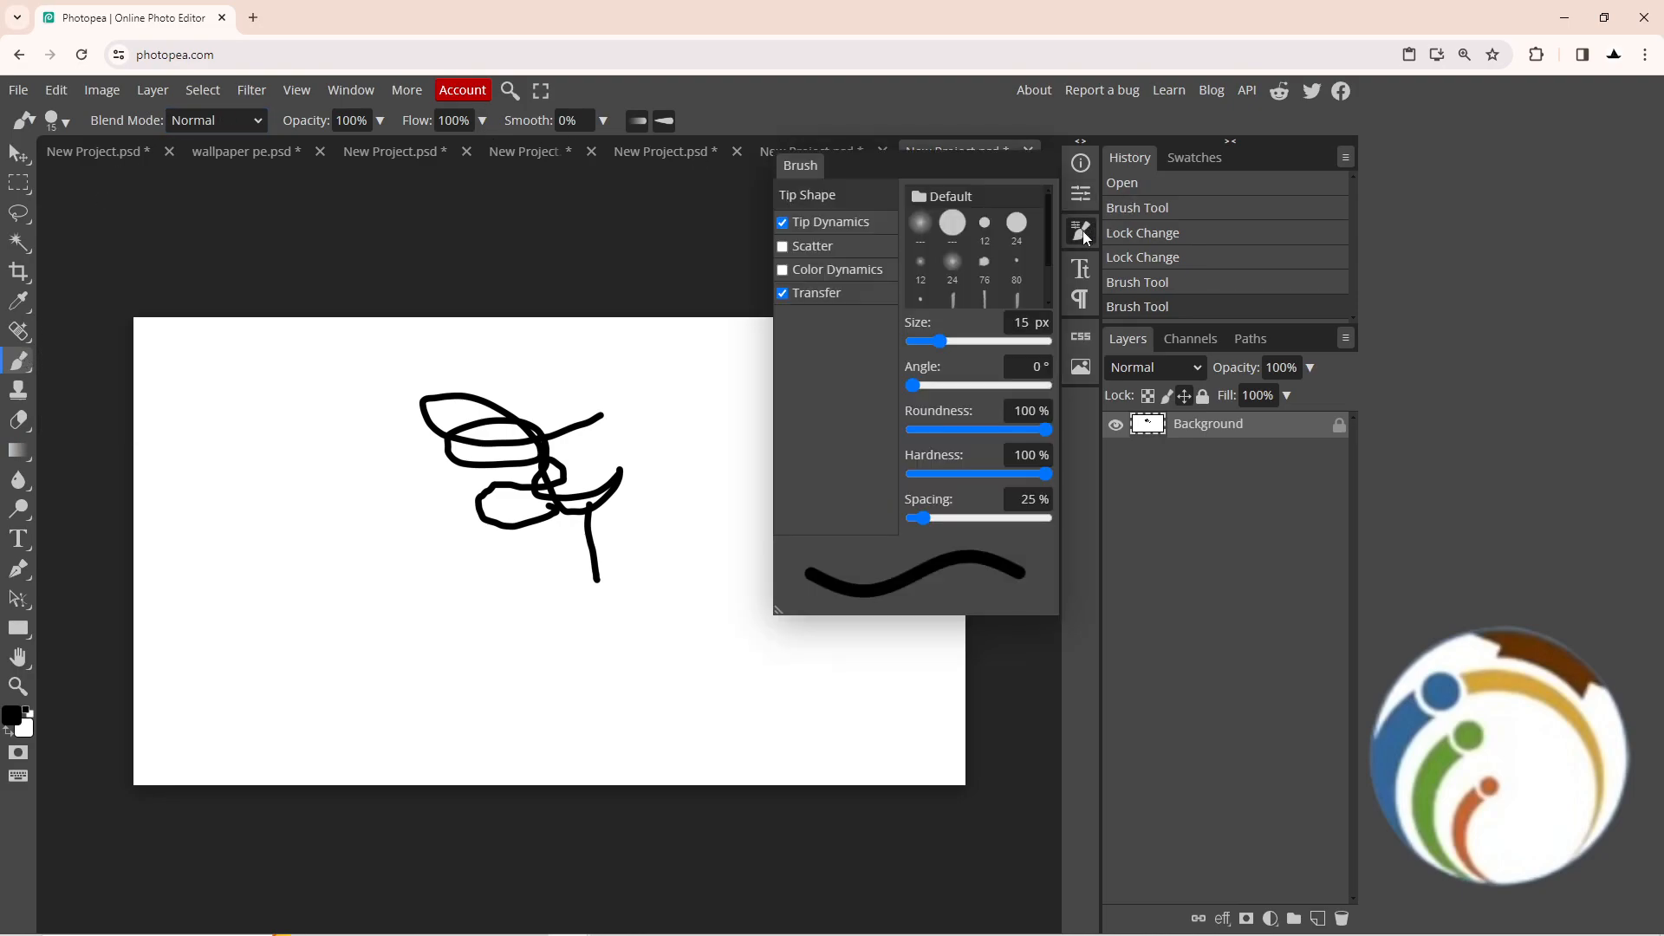
mouse_move(841, 583)
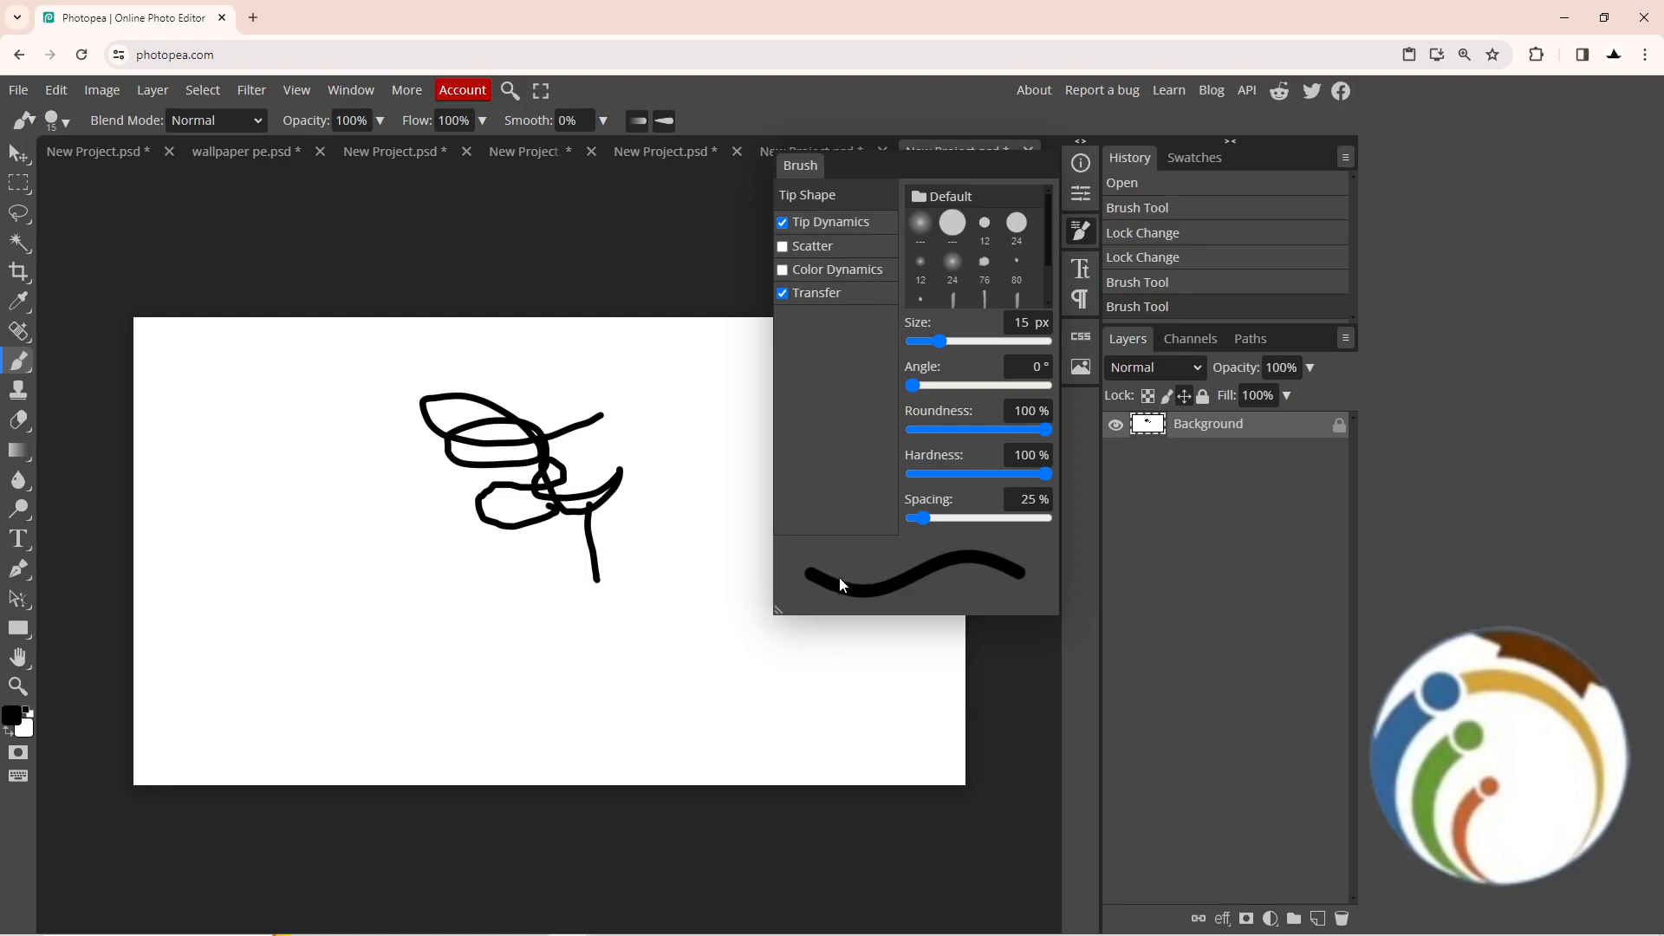
mouse_move(1078, 234)
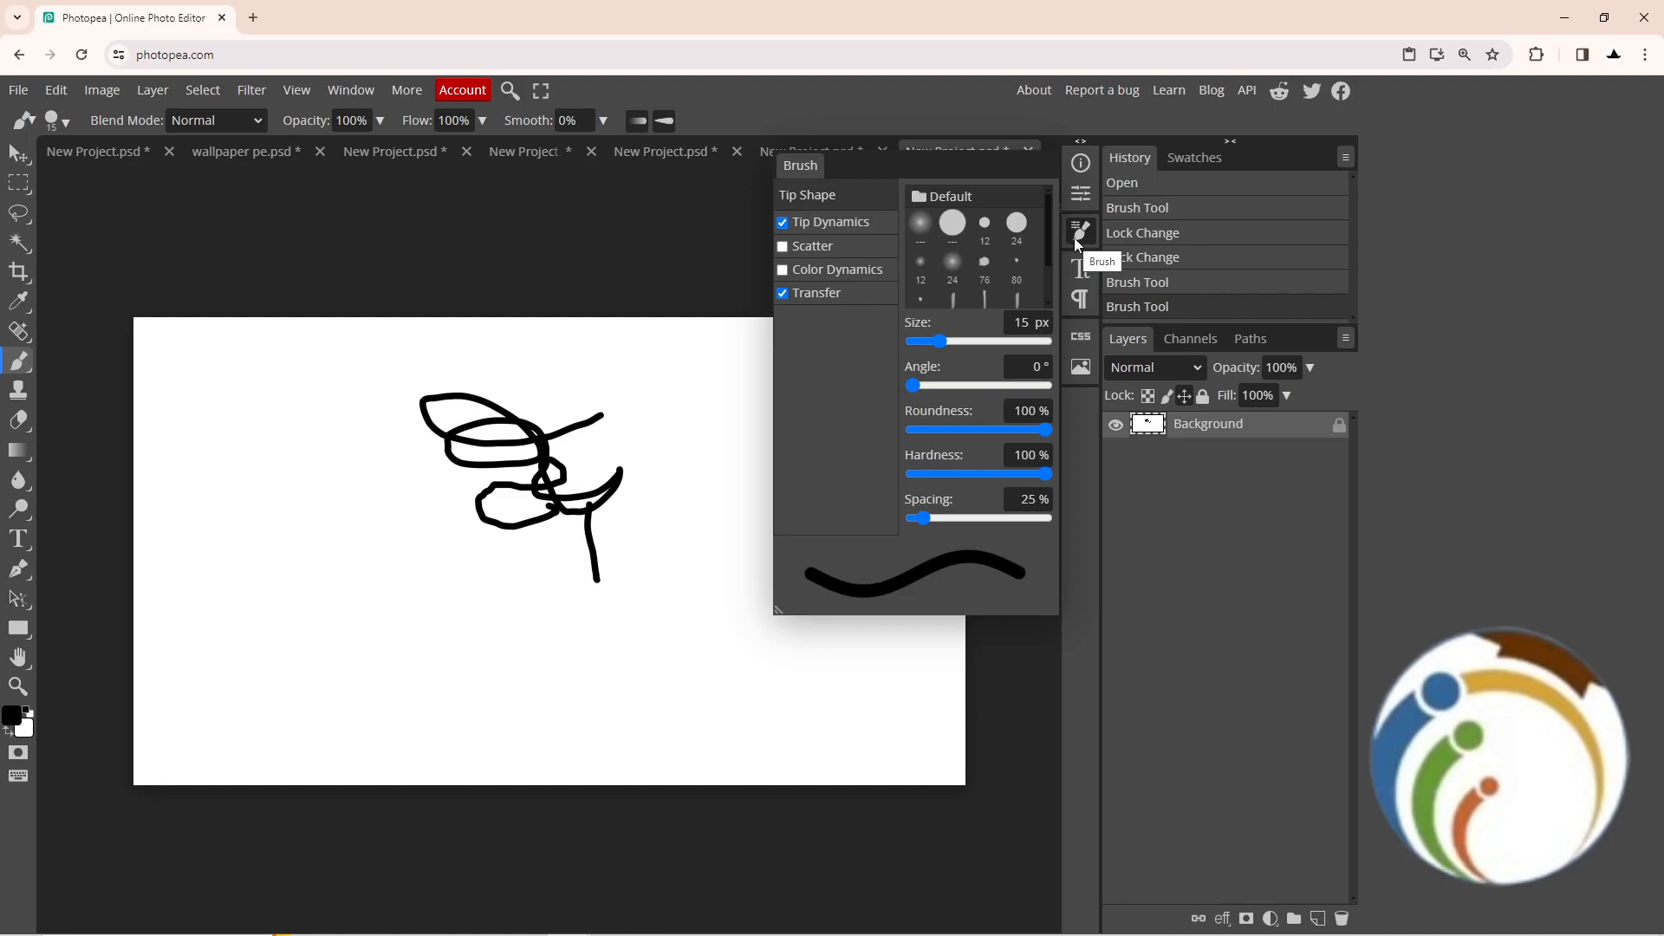
mouse_move(937, 321)
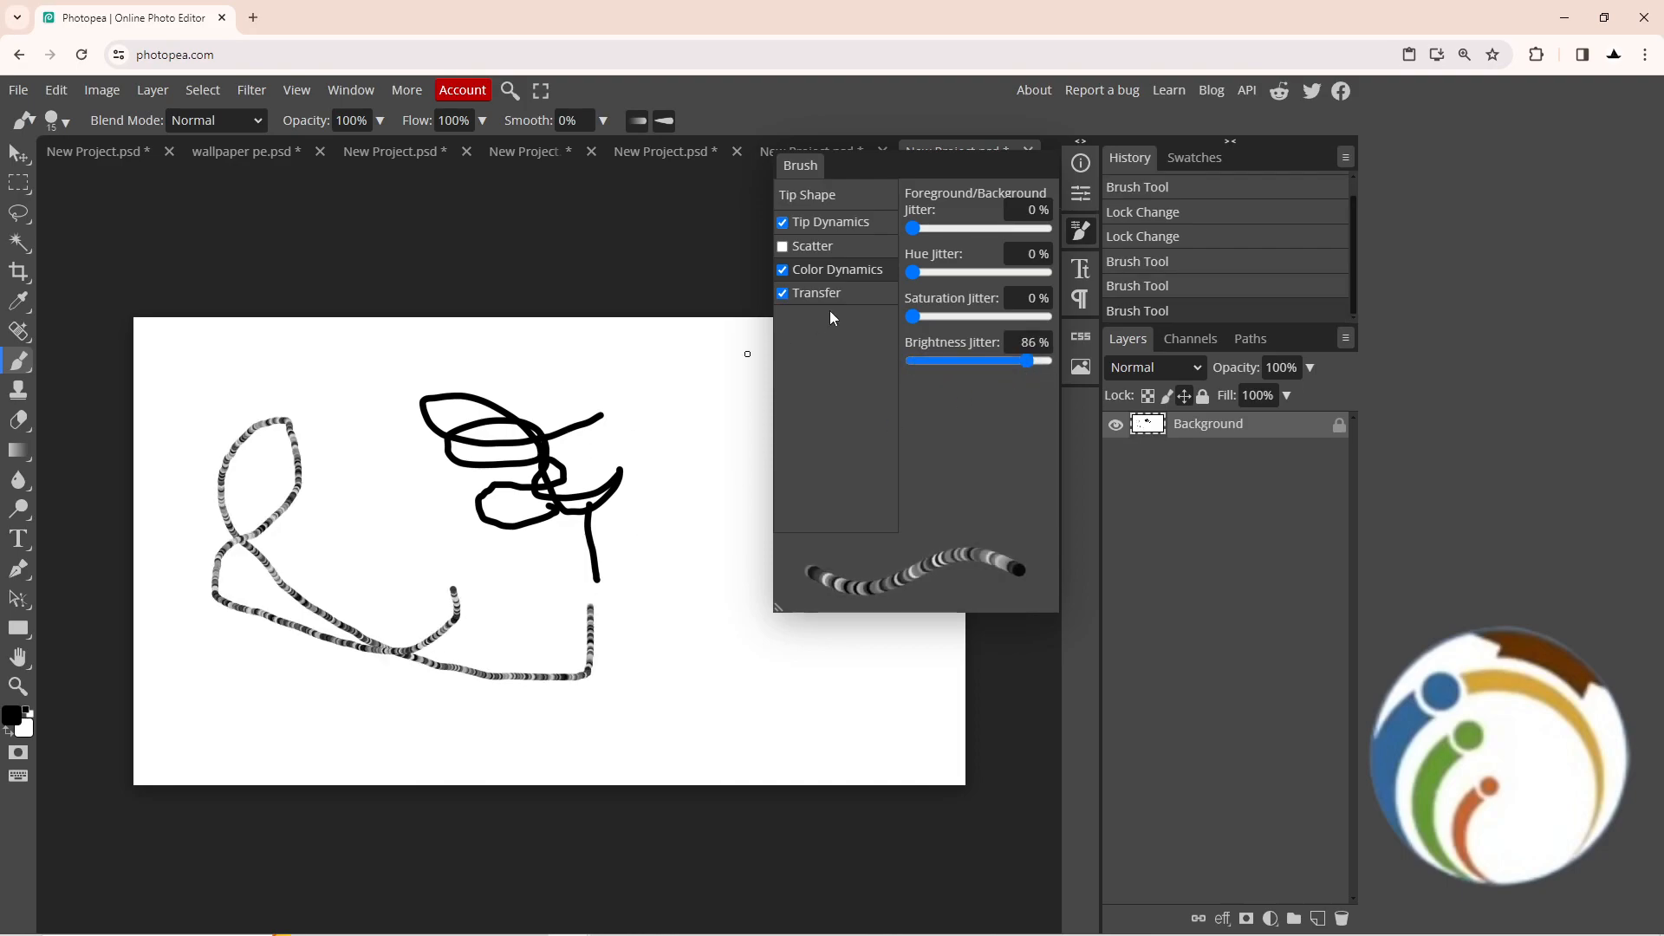
Turn Scatter off and review the Tip Dynamics and Transfer settings.
left_click(813, 245)
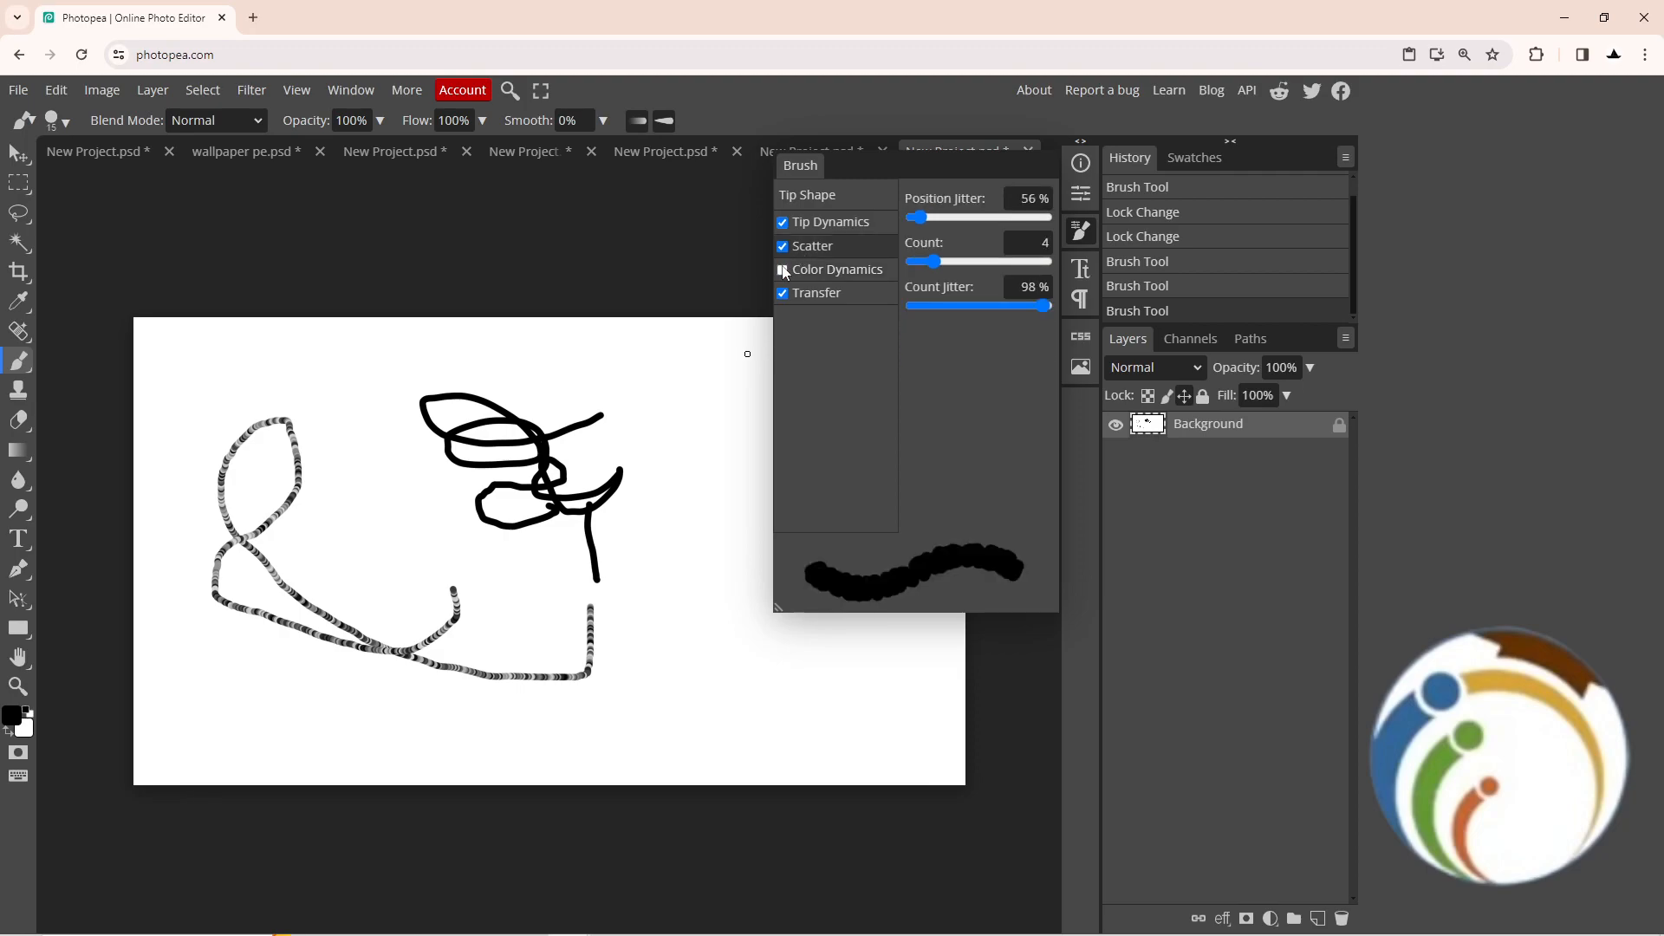
left_click(784, 245)
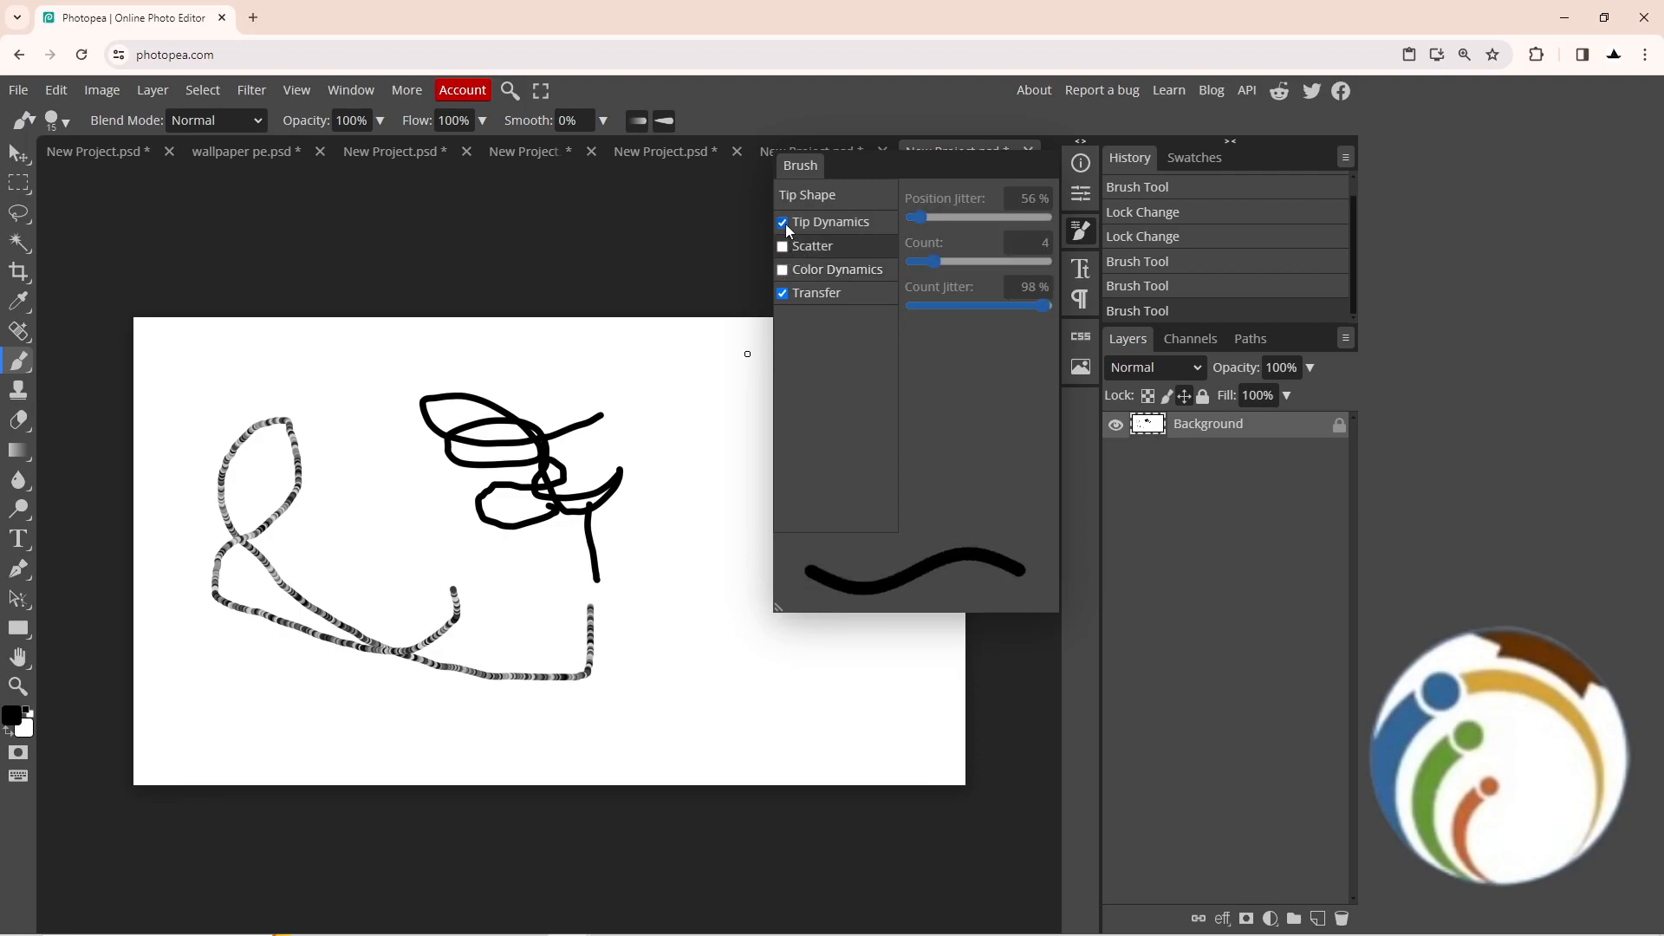
left_click(832, 222)
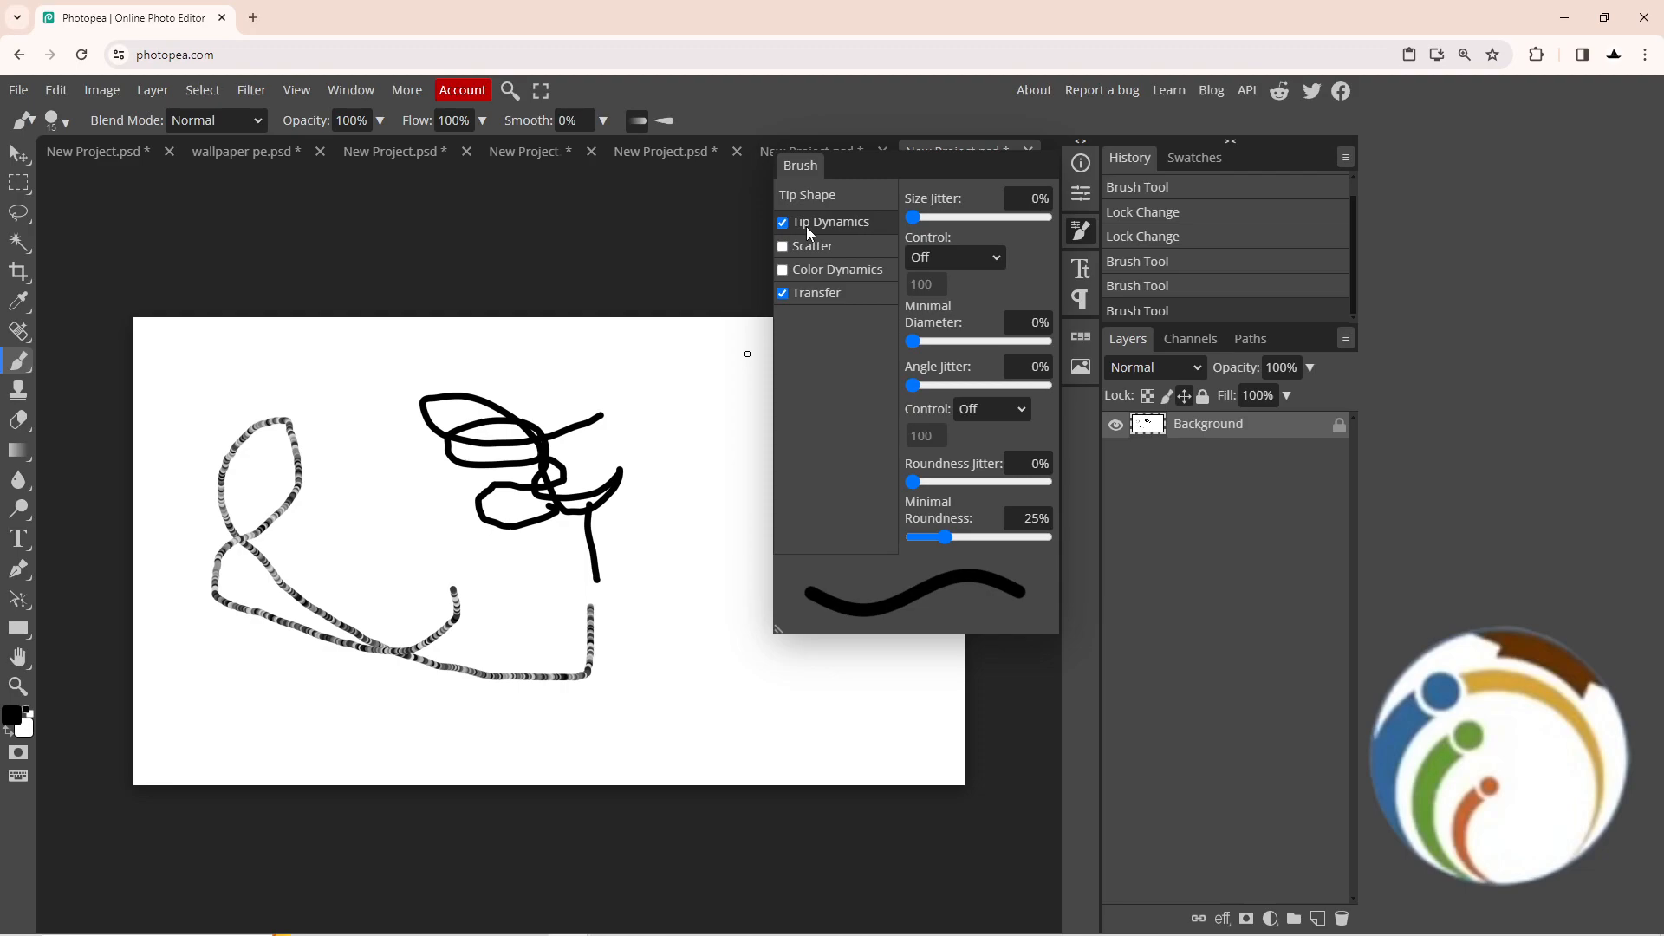
left_click(816, 292)
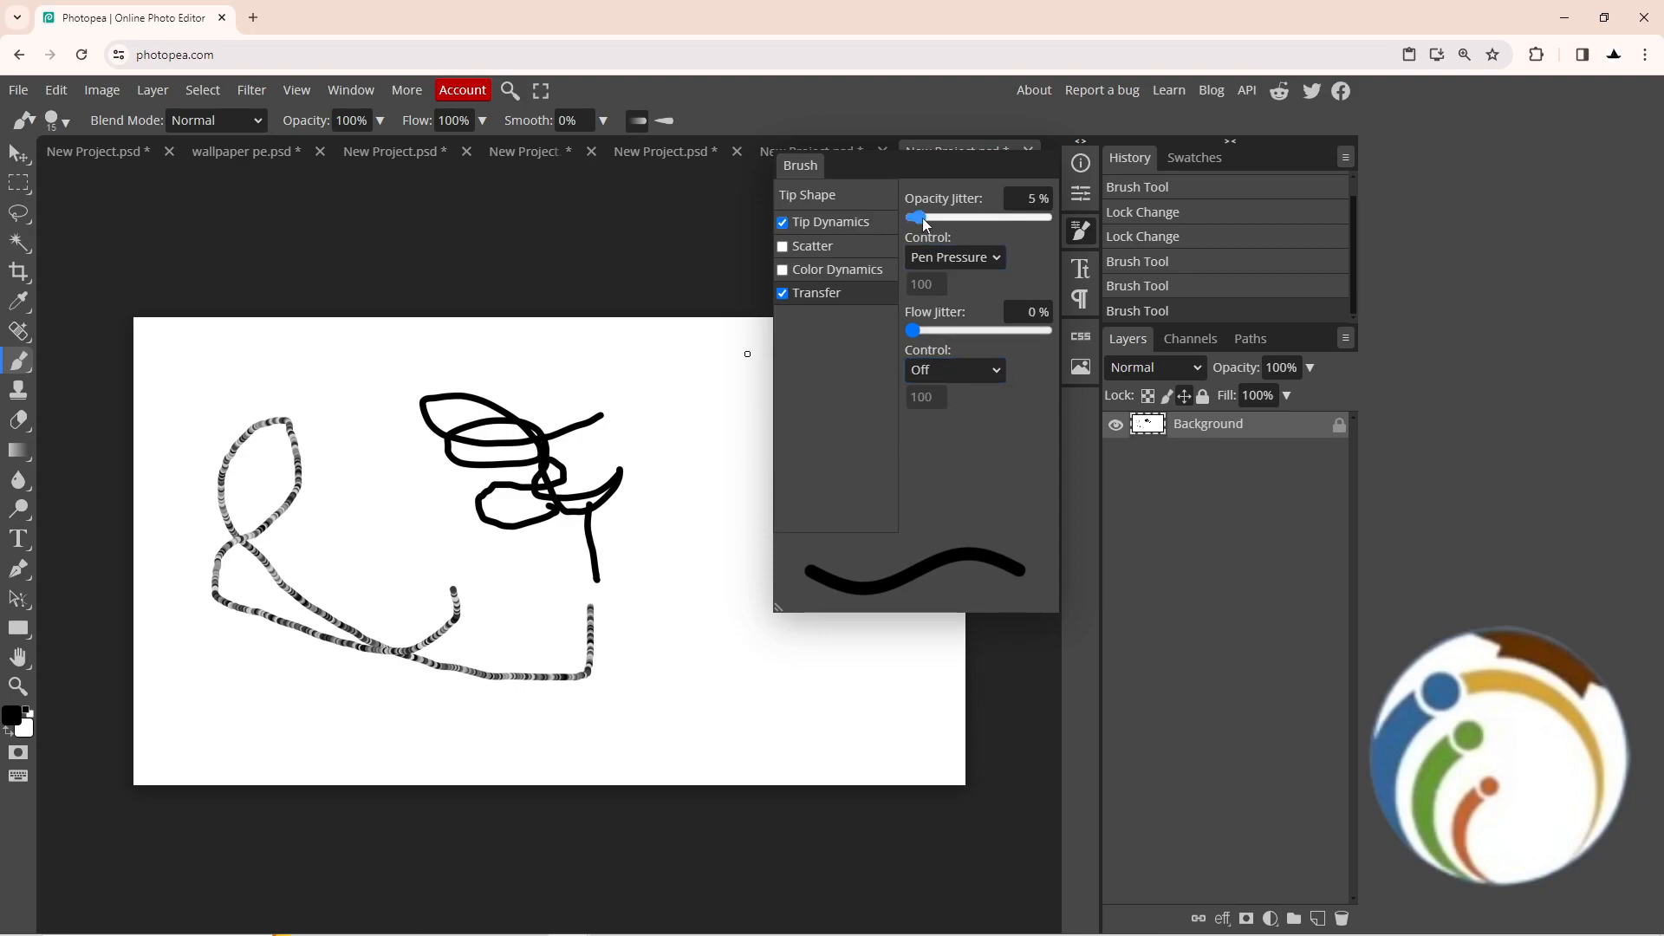
Keep pen pressure controlling opacity jitter, review Color Dynamics, and show Character and Gallery panels.
left_click(952, 257)
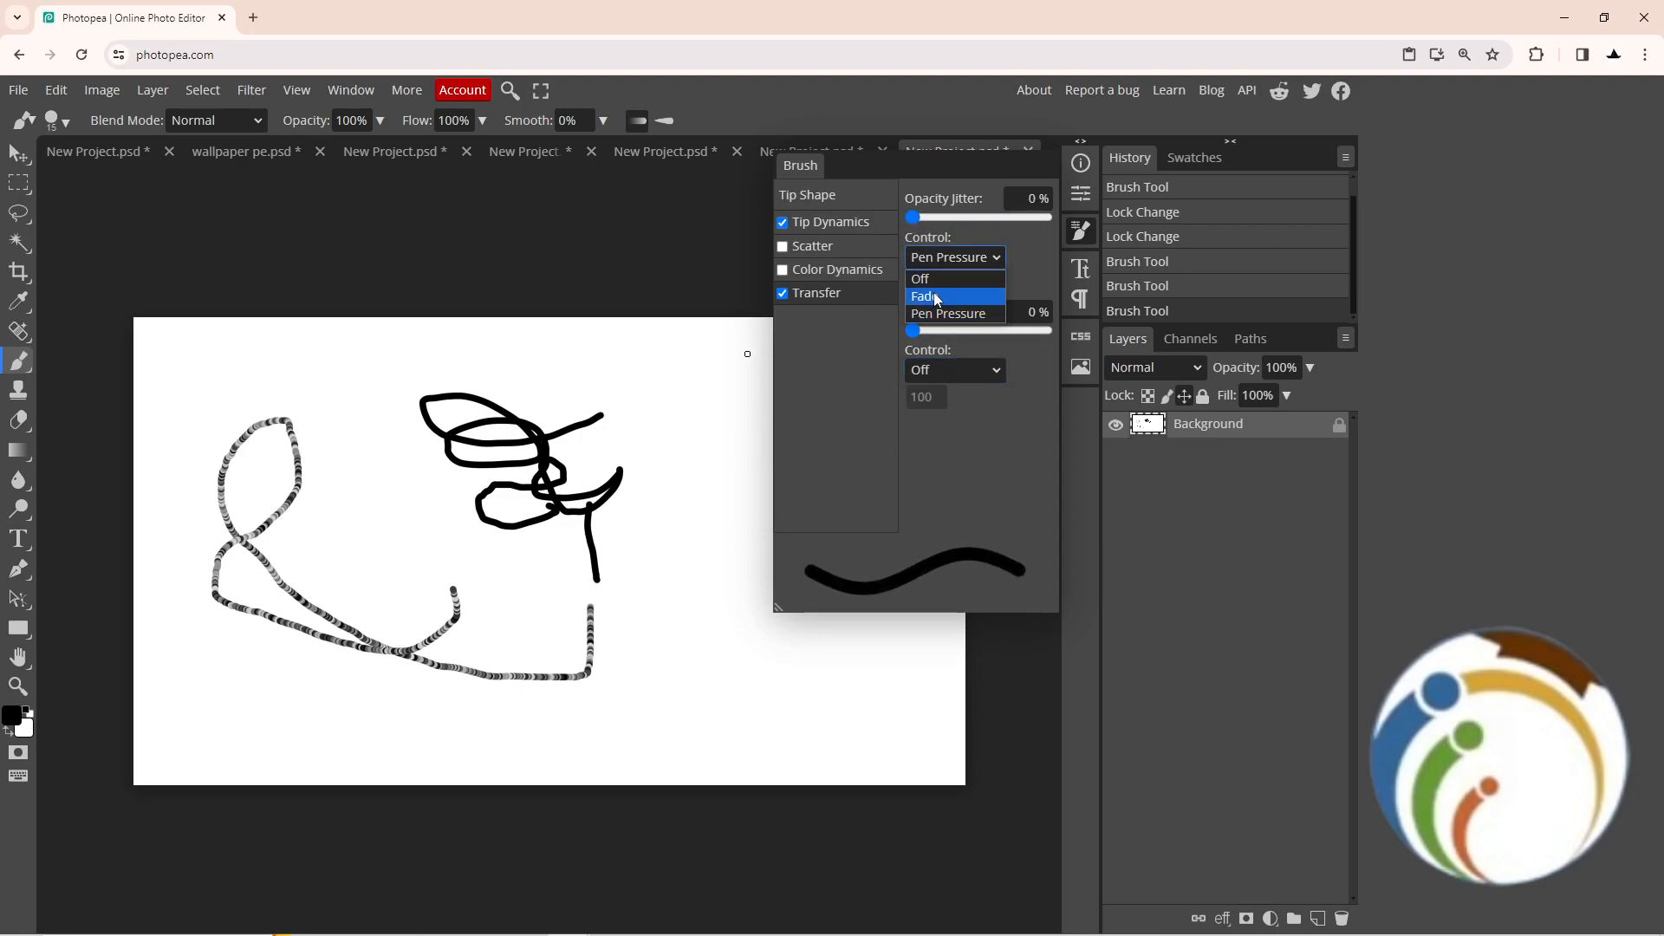
left_click(946, 312)
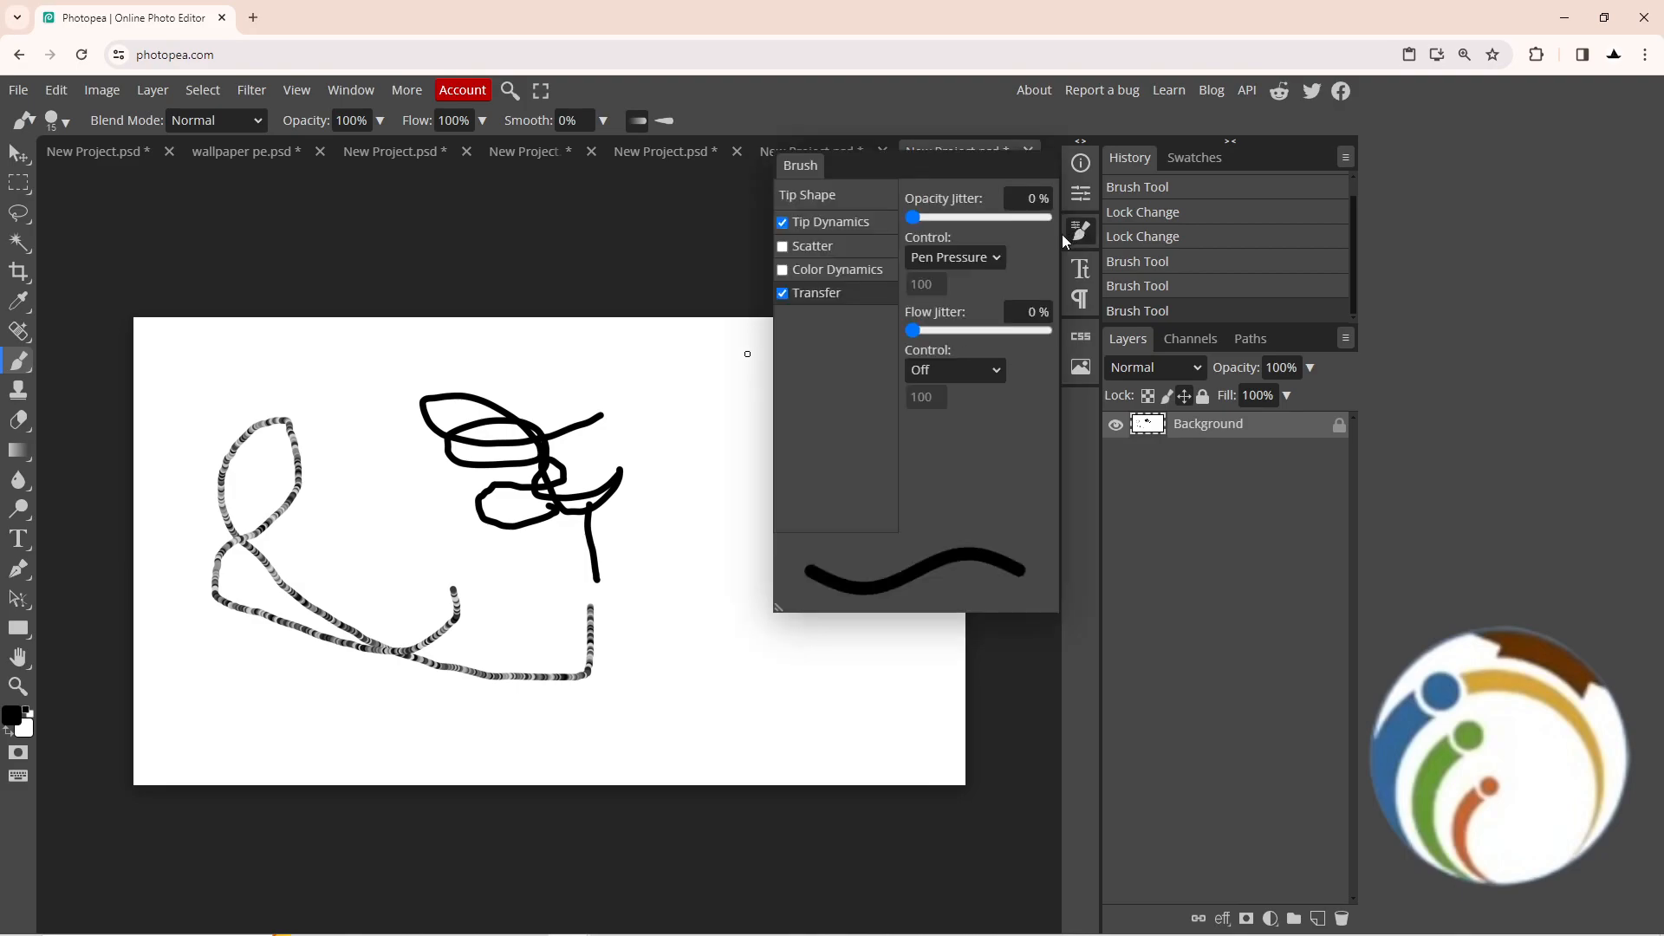
left_click(782, 270)
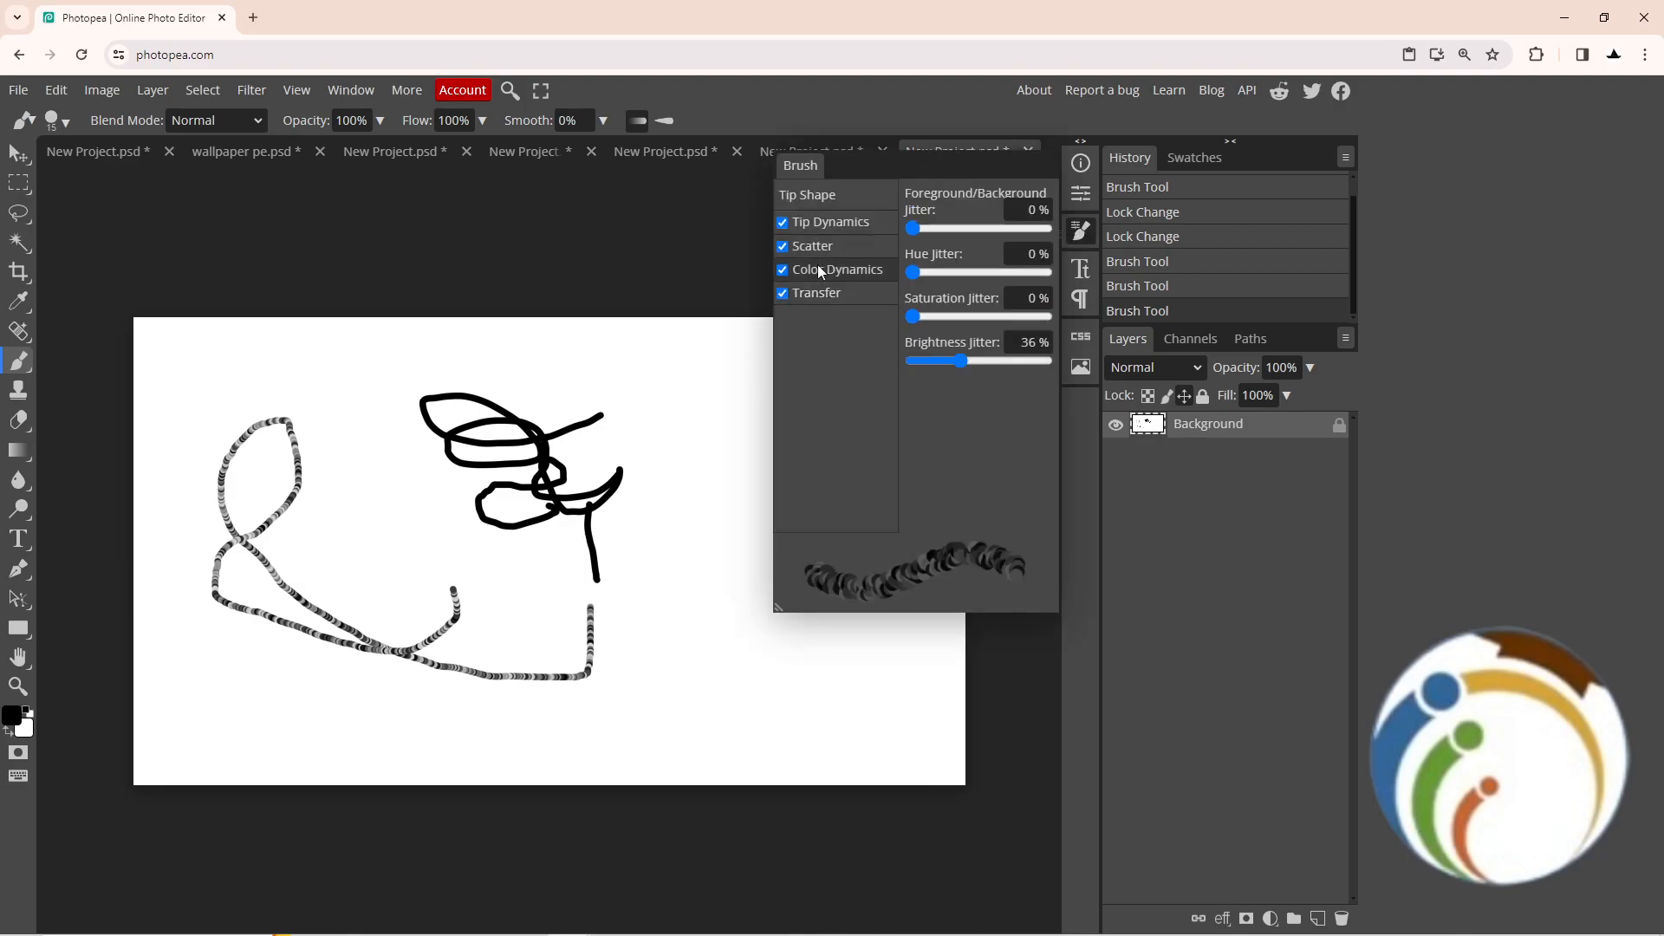
left_click(1079, 269)
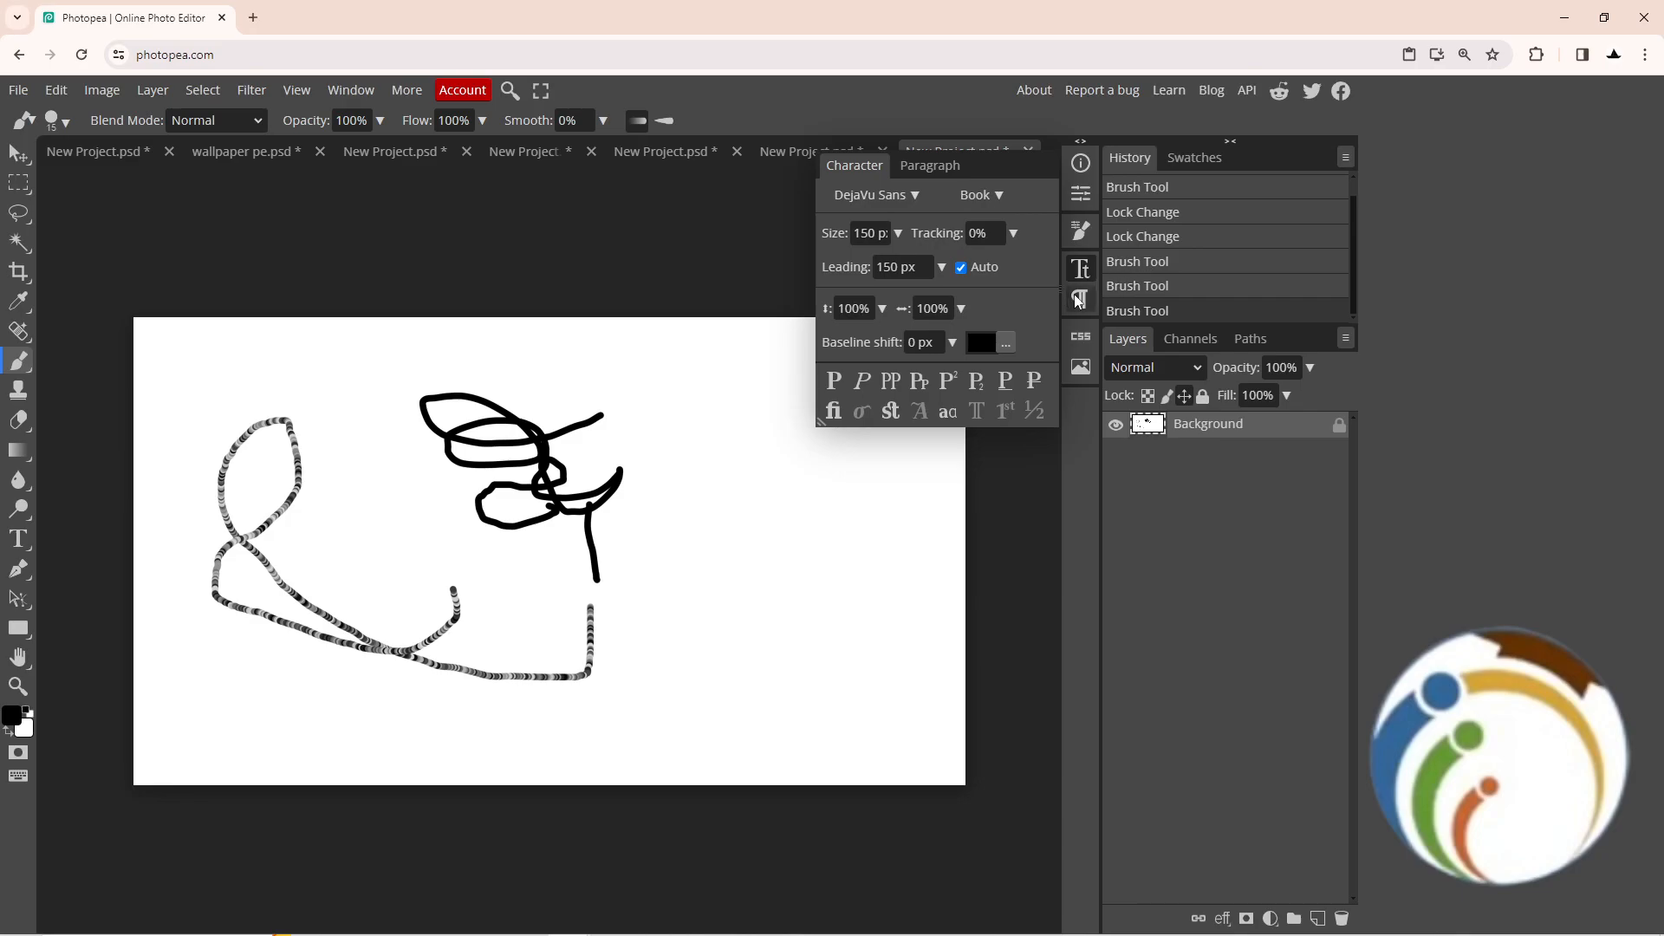
left_click(1079, 367)
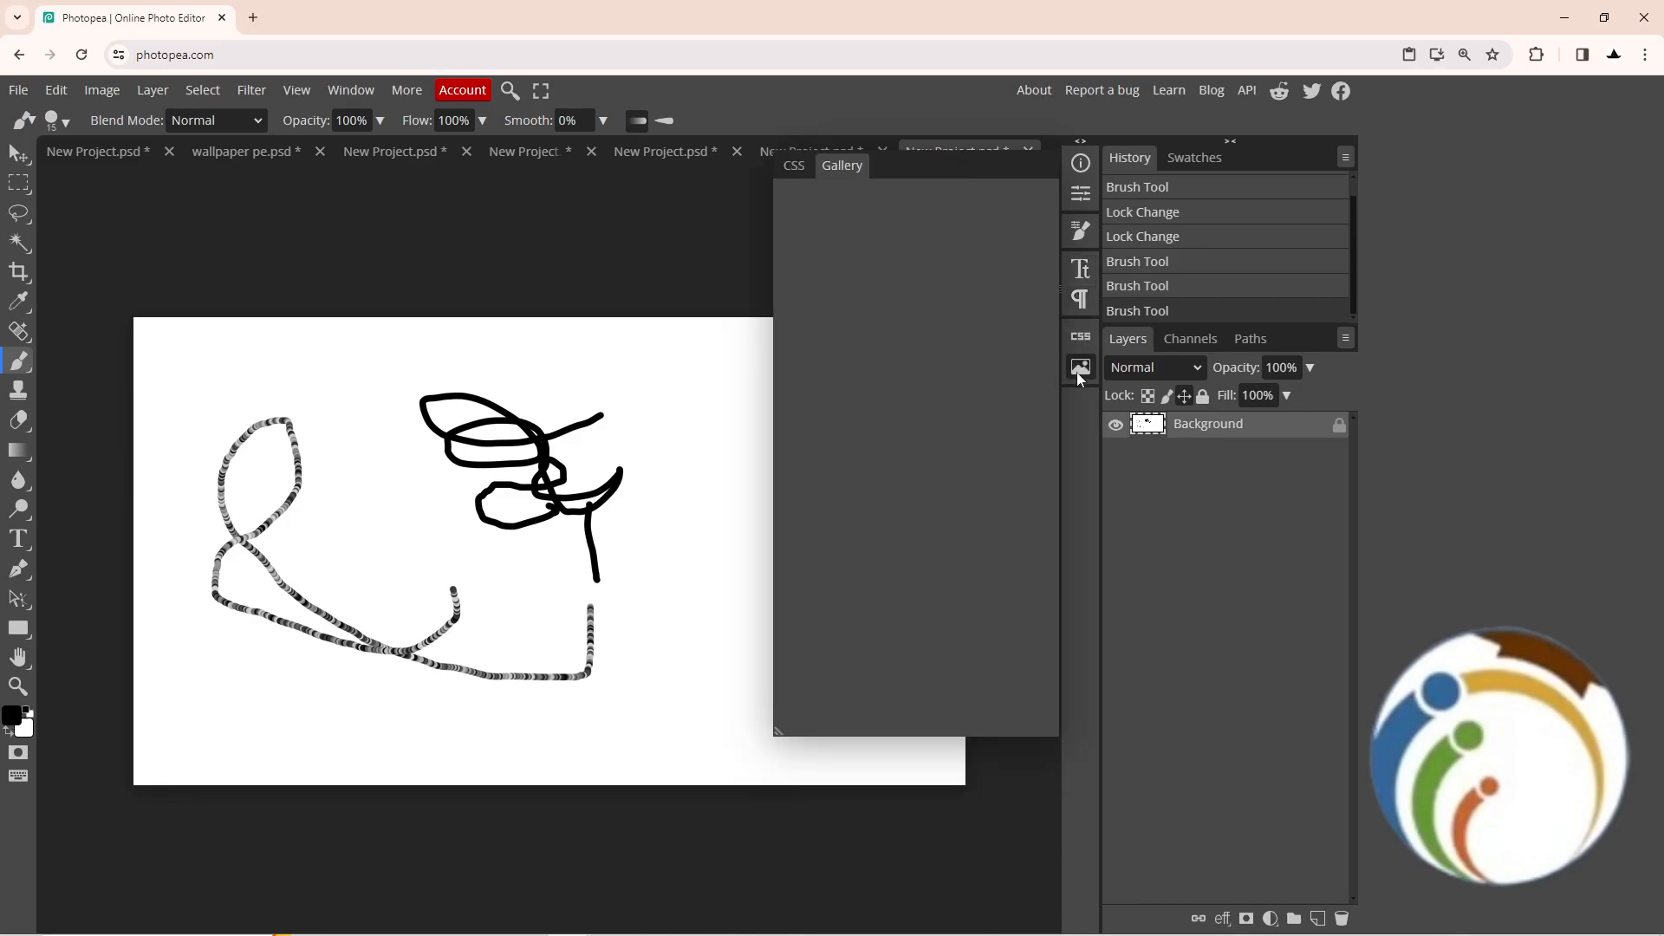